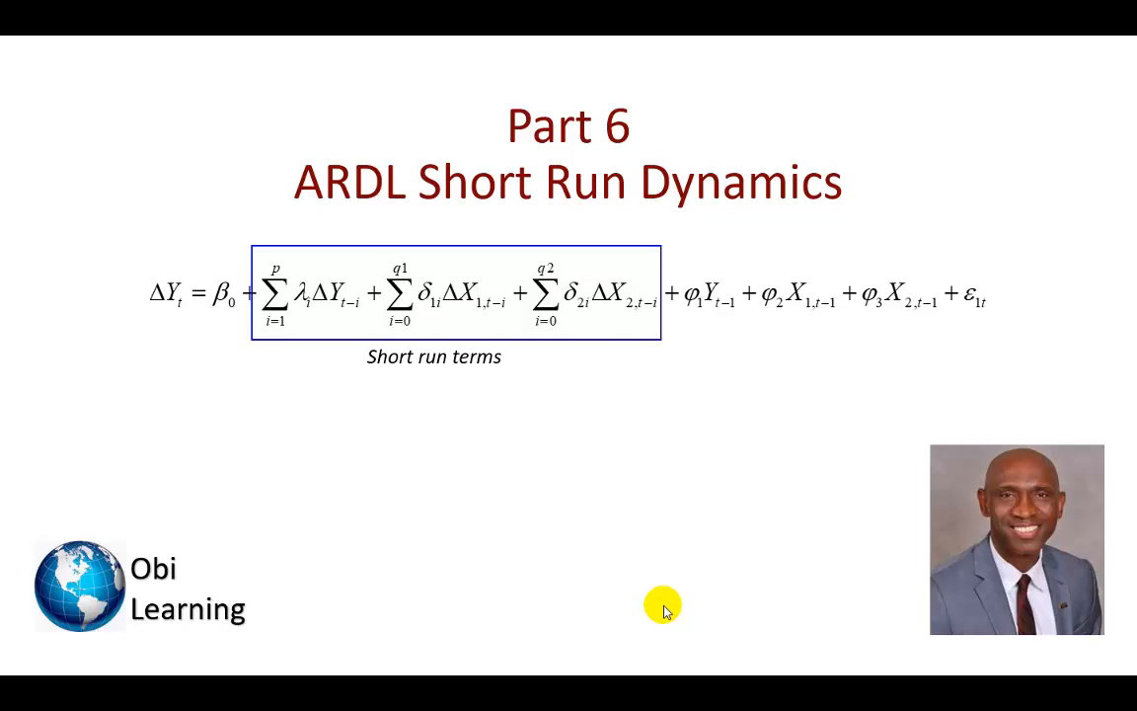
# Step: Advance the slideshow past the ARDL Short Run Dynamics slide to the EViews regression output
pyautogui.press('Right')
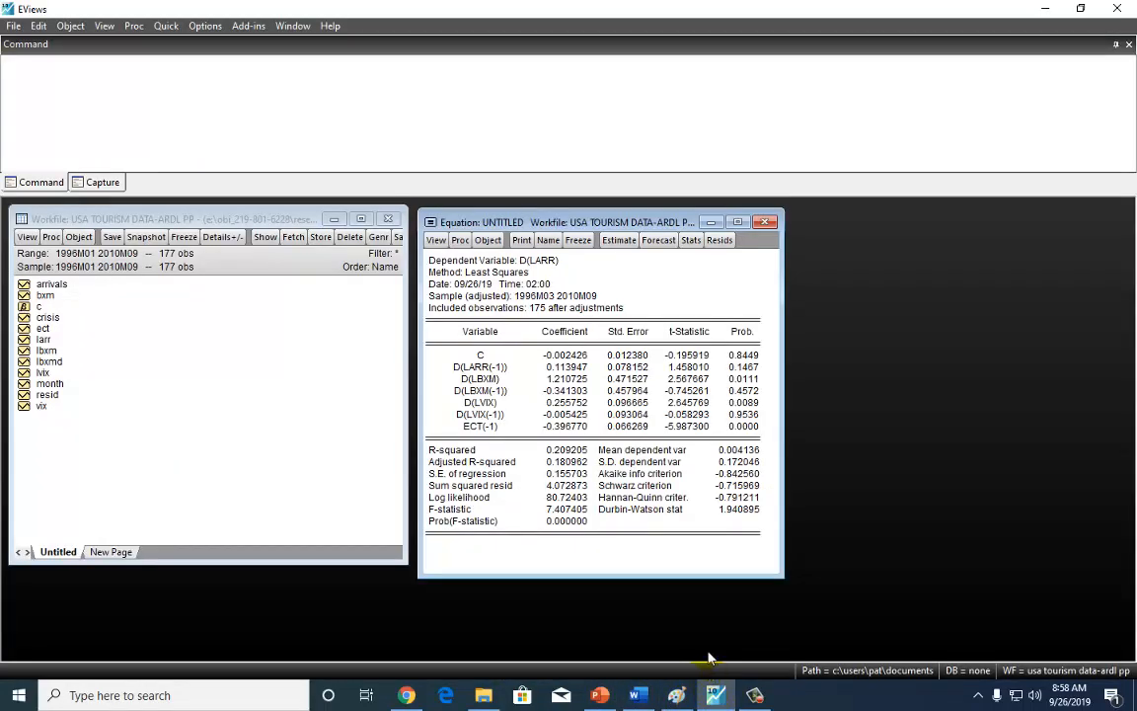
pyautogui.moveTo(659, 647)
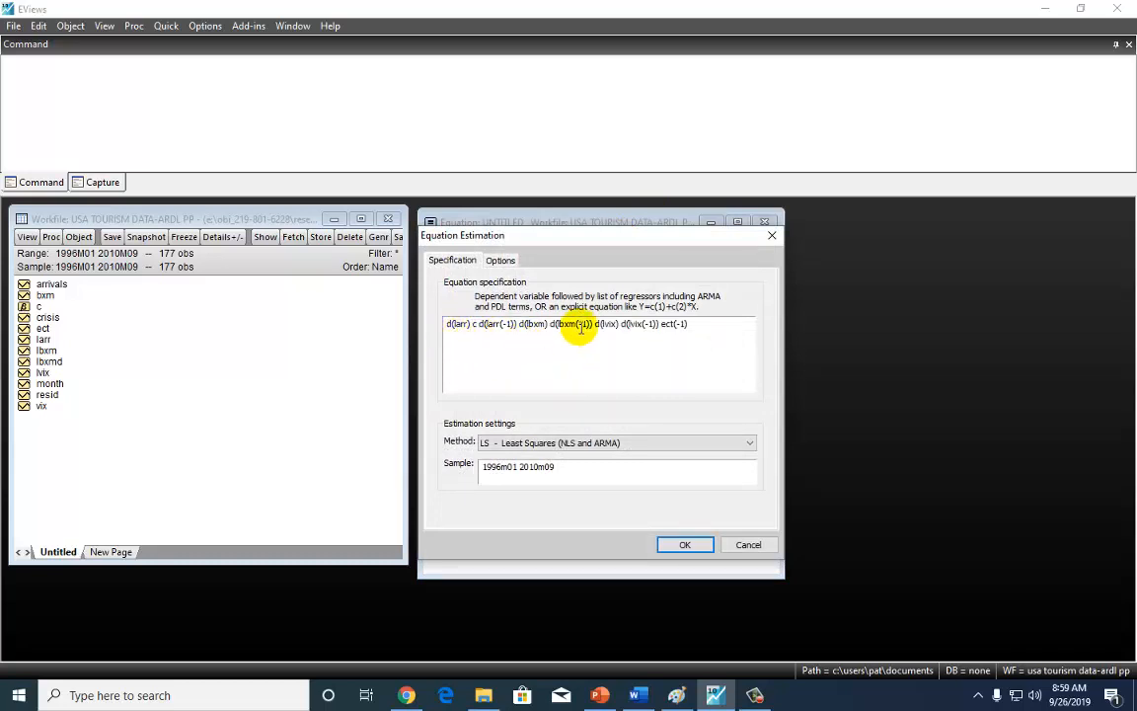
# Step: Re-estimate the D(arrivals) short-run equation with the ECT(-1) term and show the output
pyautogui.doubleClick(671, 323)
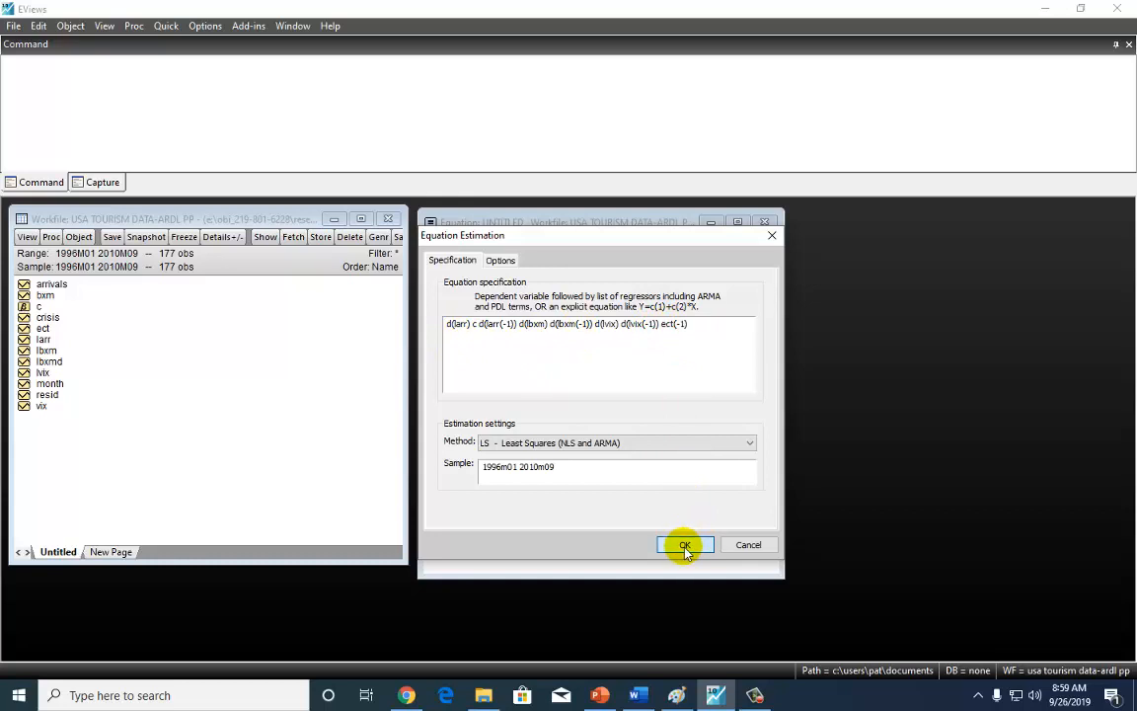
pyautogui.click(683, 545)
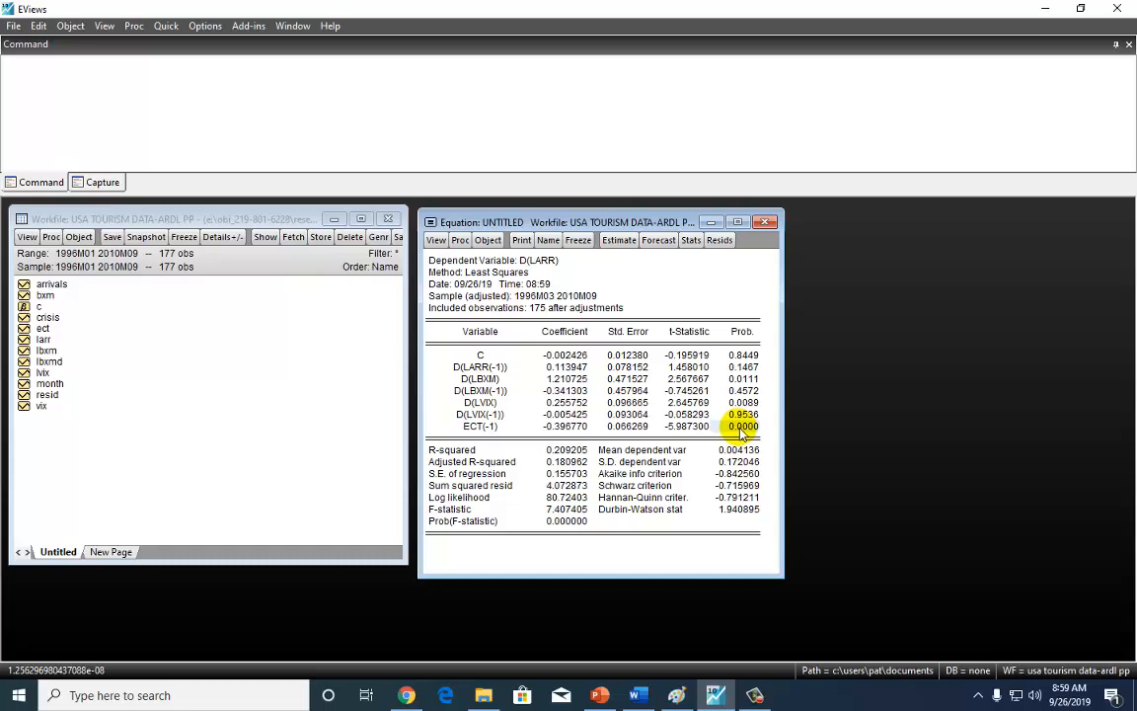
pyautogui.moveTo(560, 375)
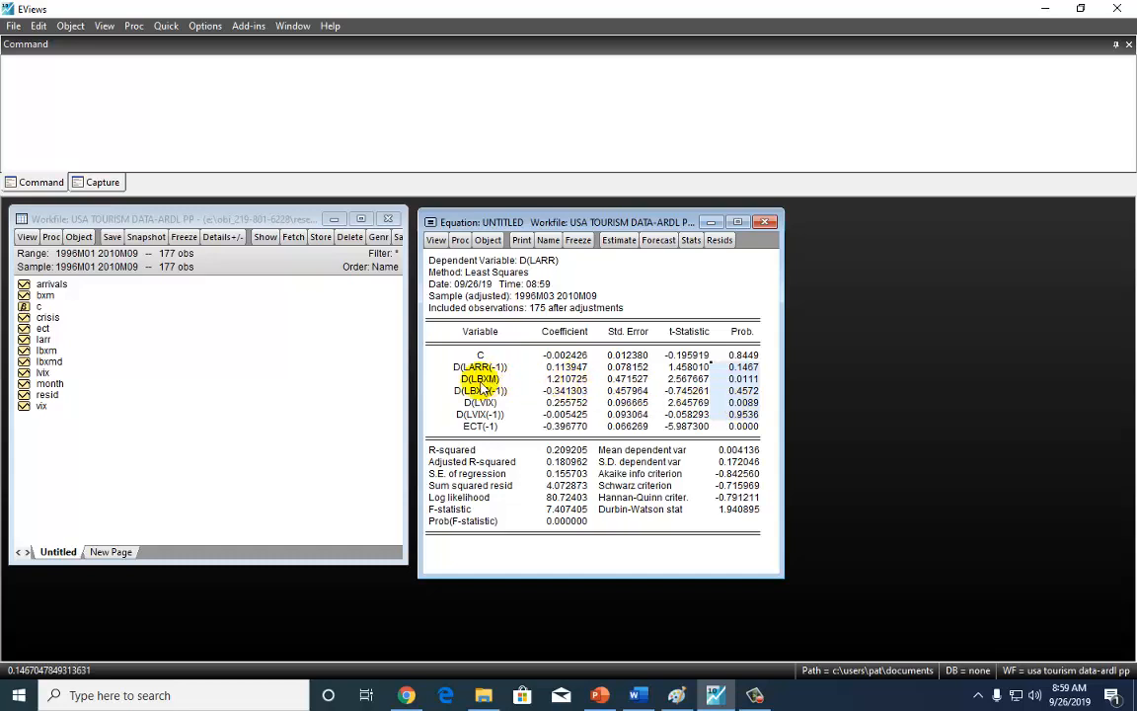
pyautogui.click(480, 379)
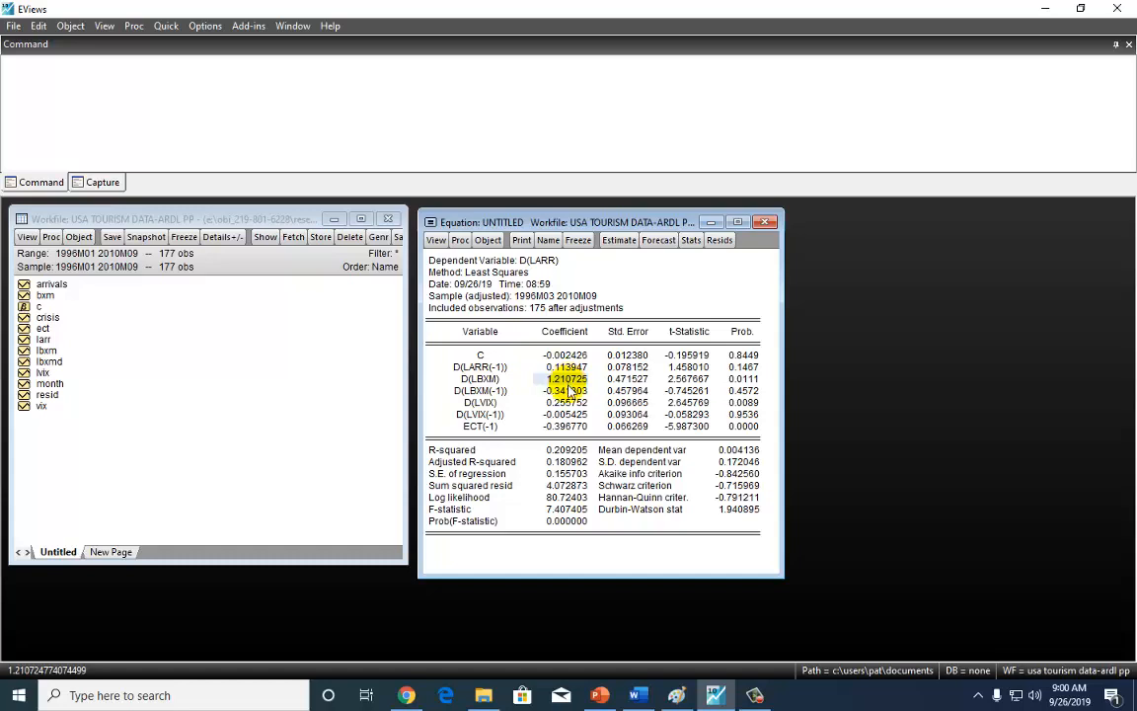
pyautogui.click(566, 403)
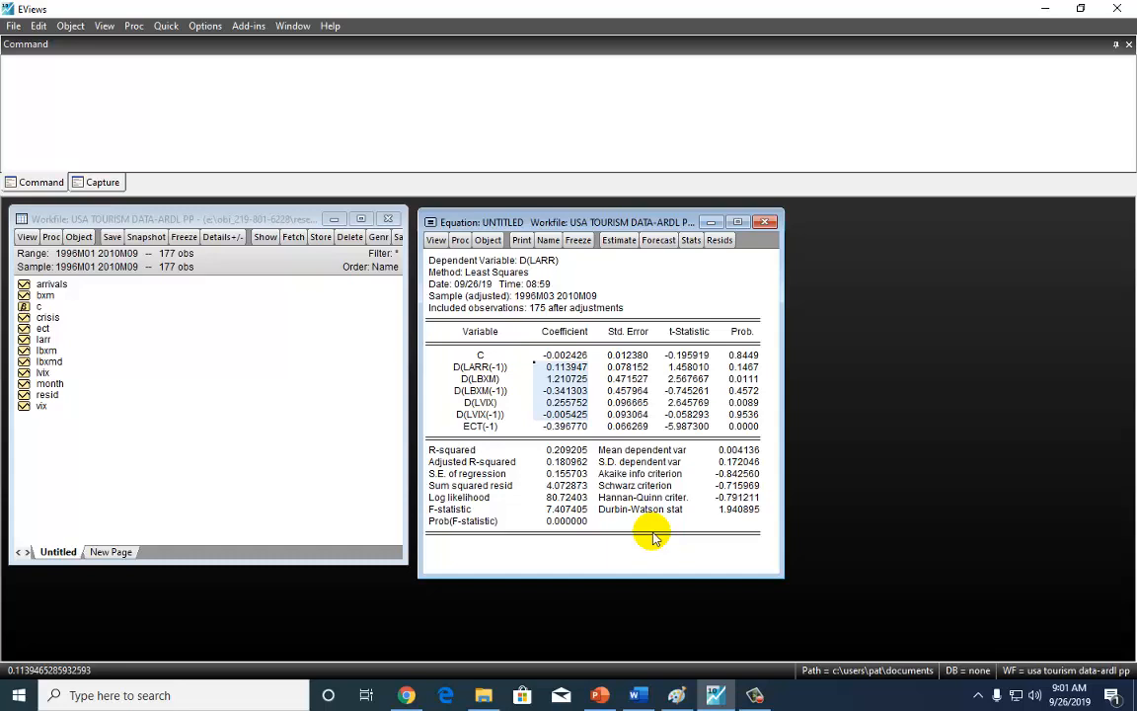
pyautogui.moveTo(621, 540)
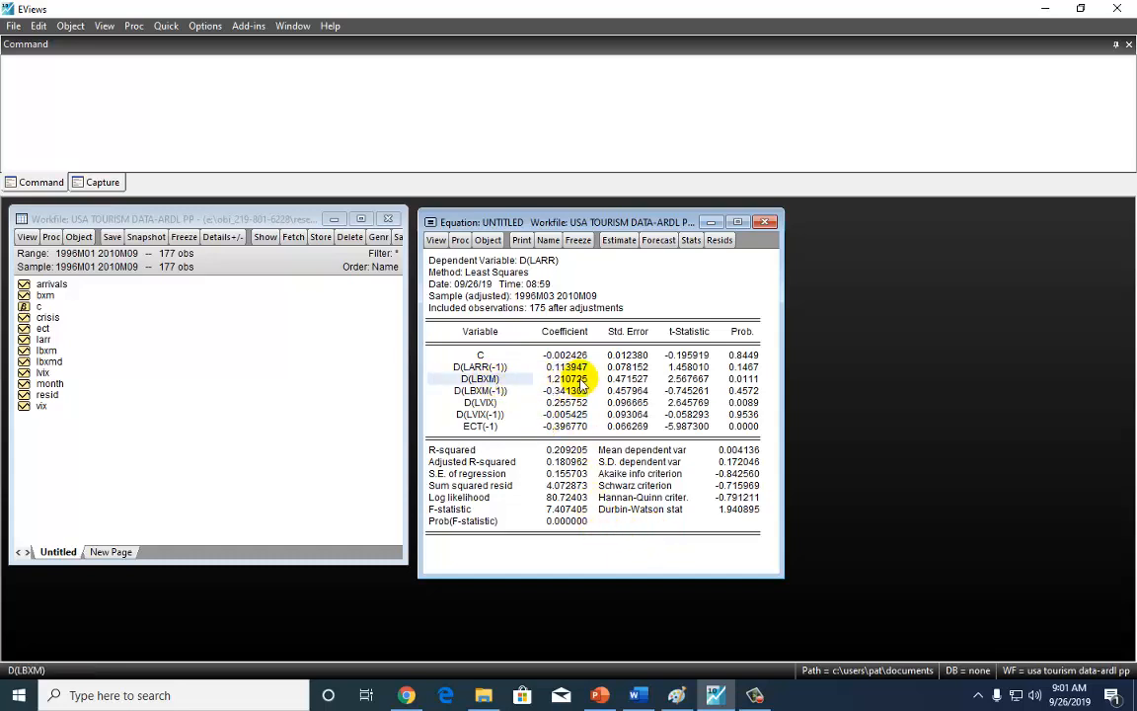
pyautogui.click(568, 391)
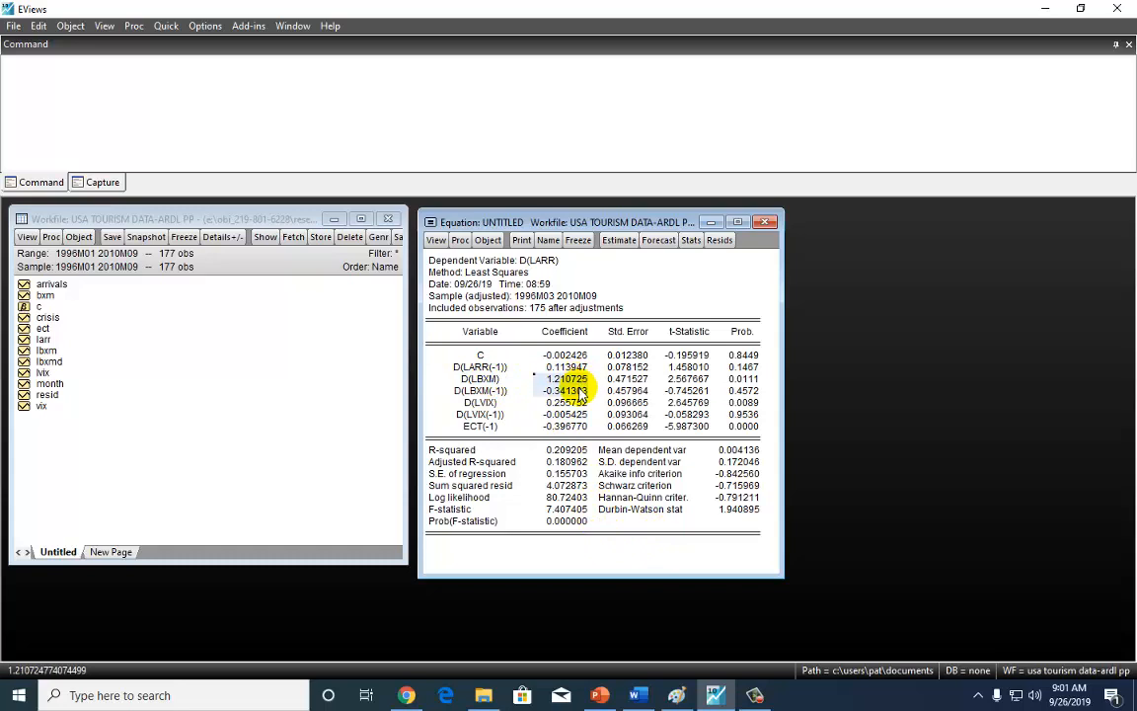
pyautogui.click(482, 379)
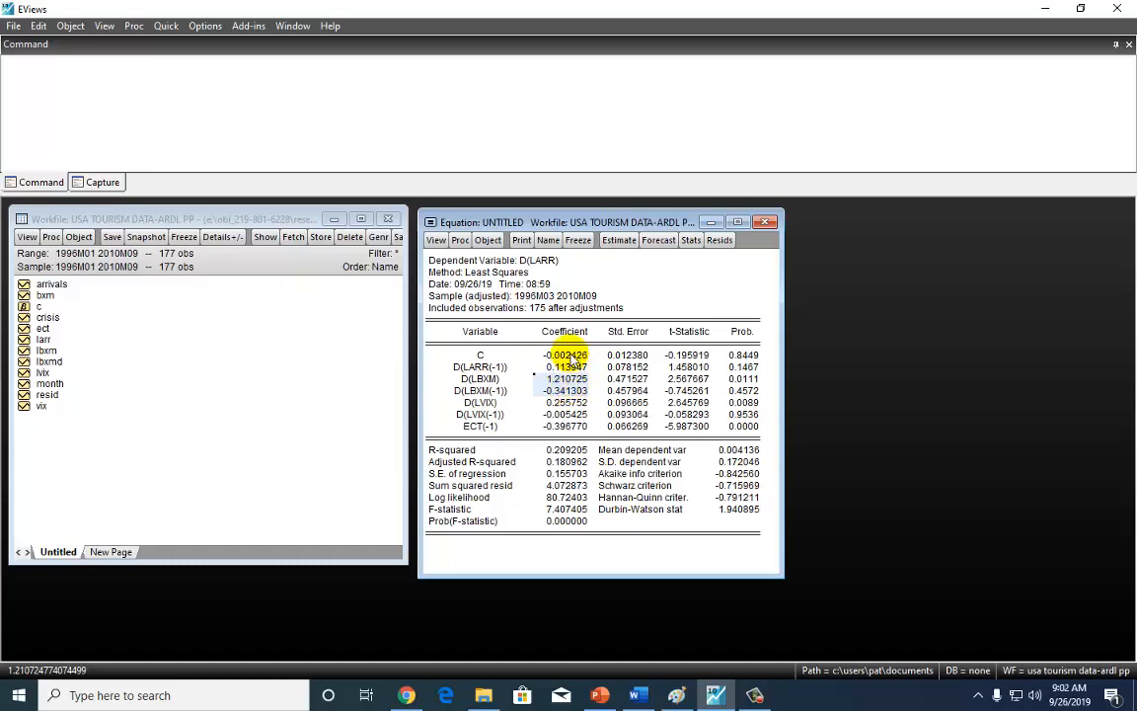
pyautogui.click(569, 365)
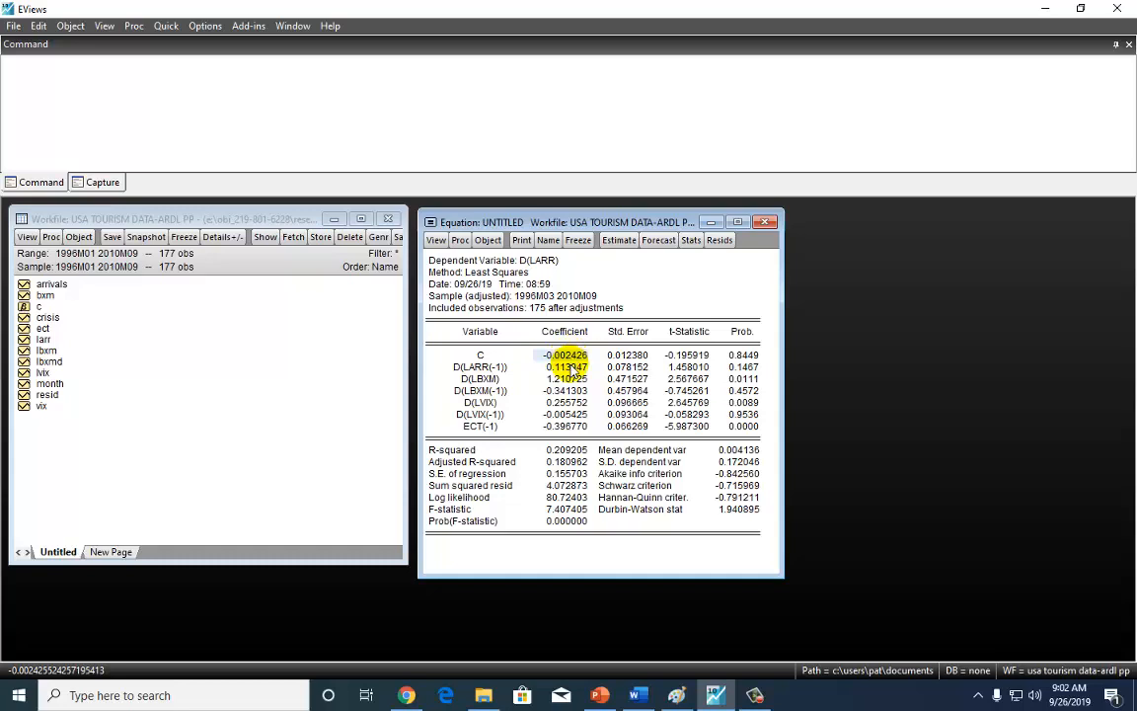
pyautogui.click(568, 365)
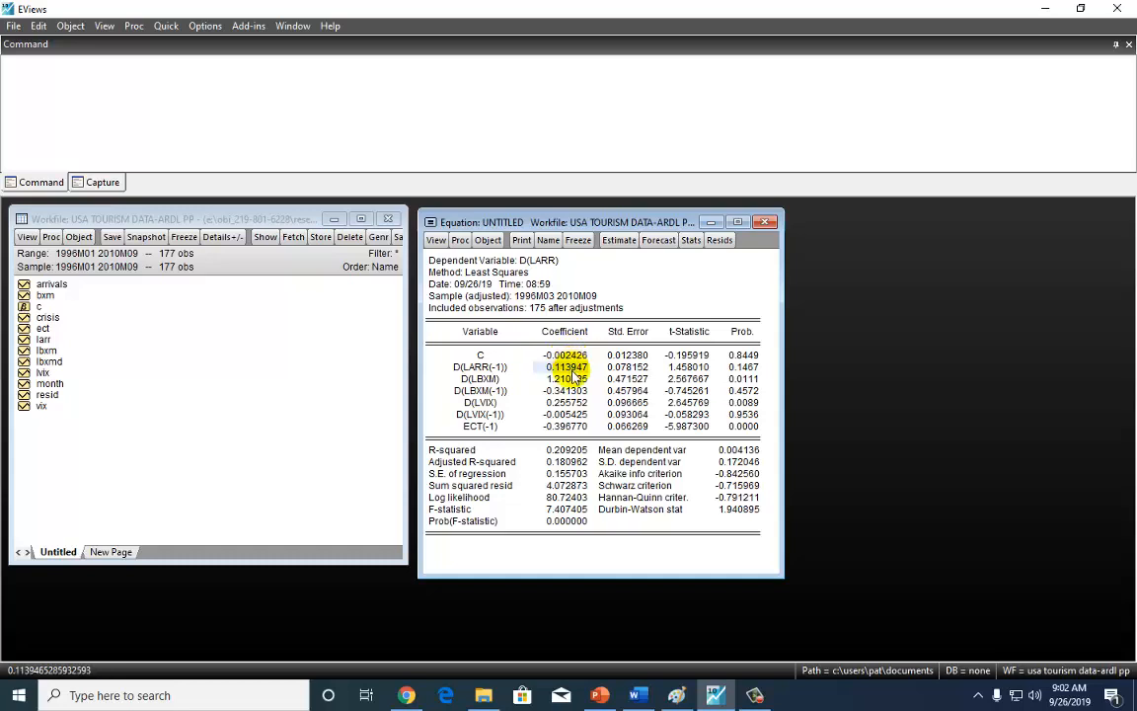
pyautogui.click(568, 390)
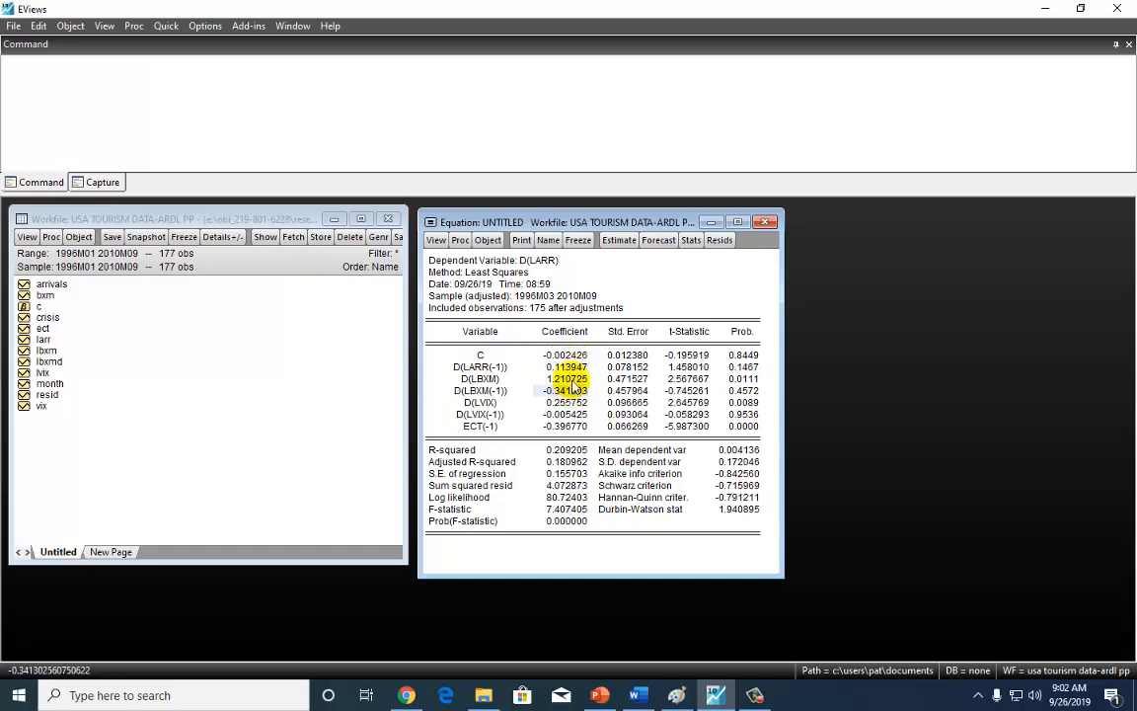
pyautogui.click(568, 379)
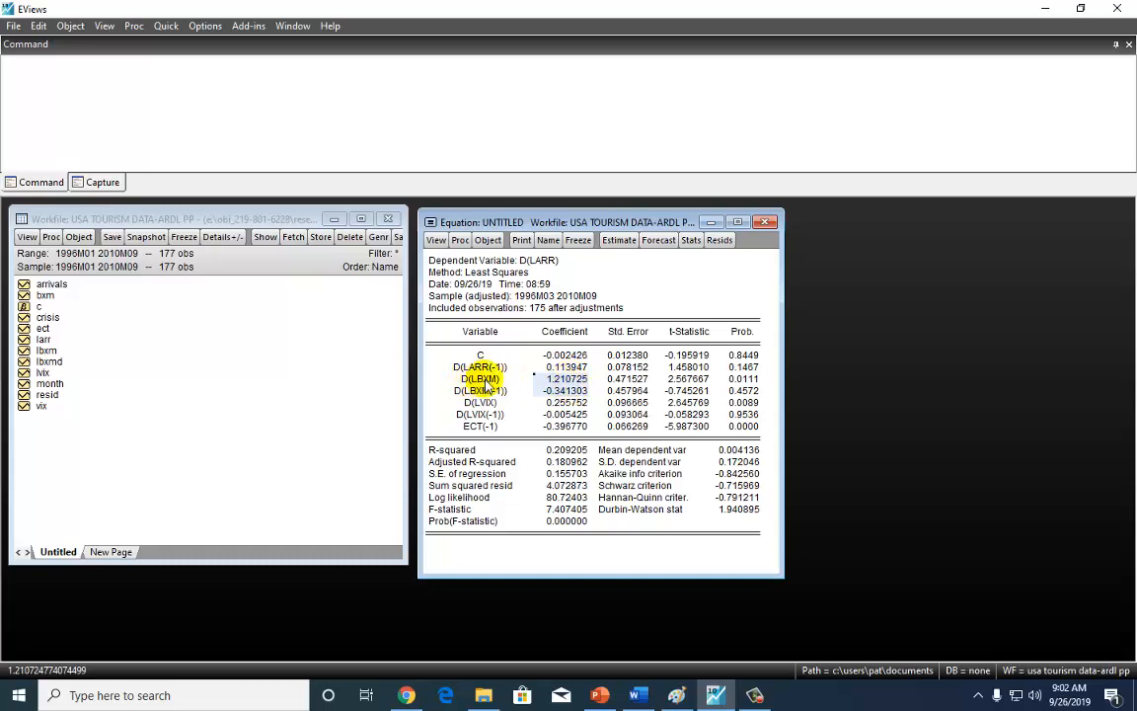
pyautogui.moveTo(484, 385)
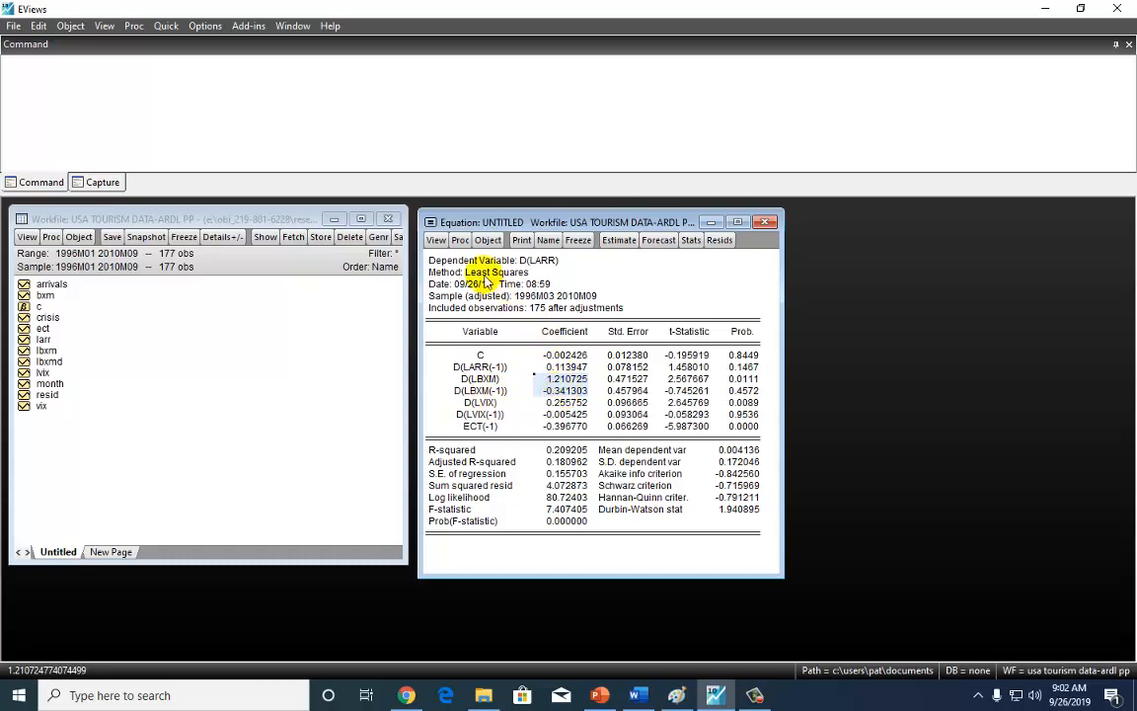
# Step: Start a Wald coefficient-restrictions test and begin entering c(3)=c(4)=0
pyautogui.click(436, 241)
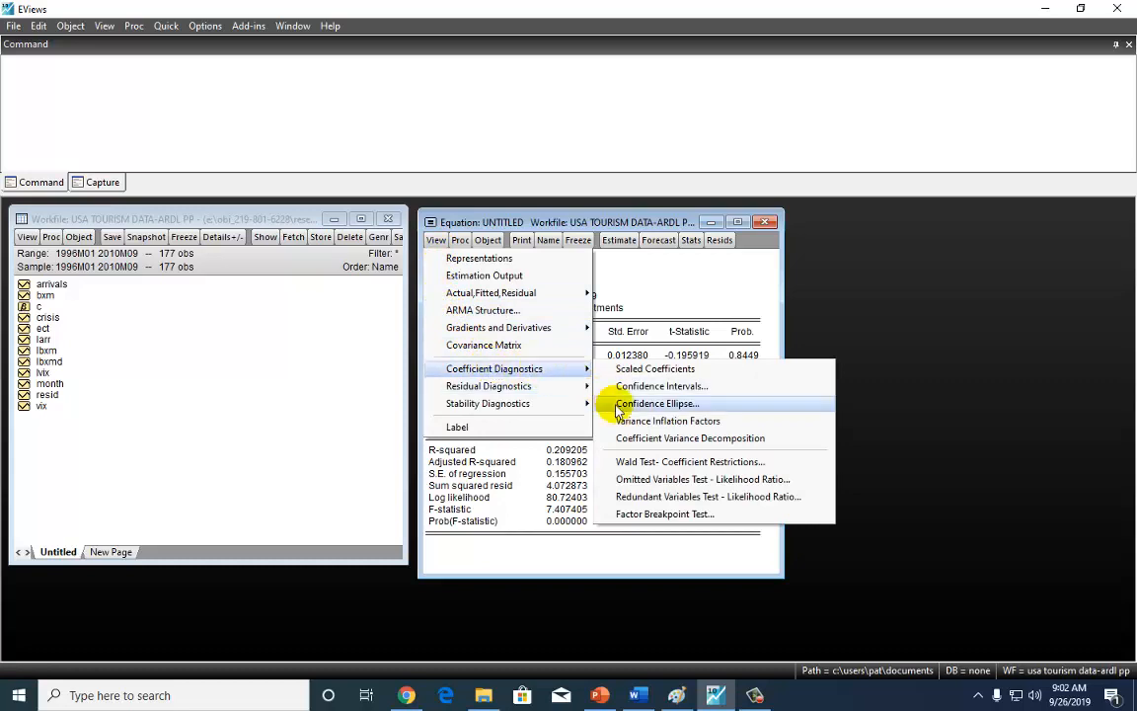
pyautogui.click(691, 462)
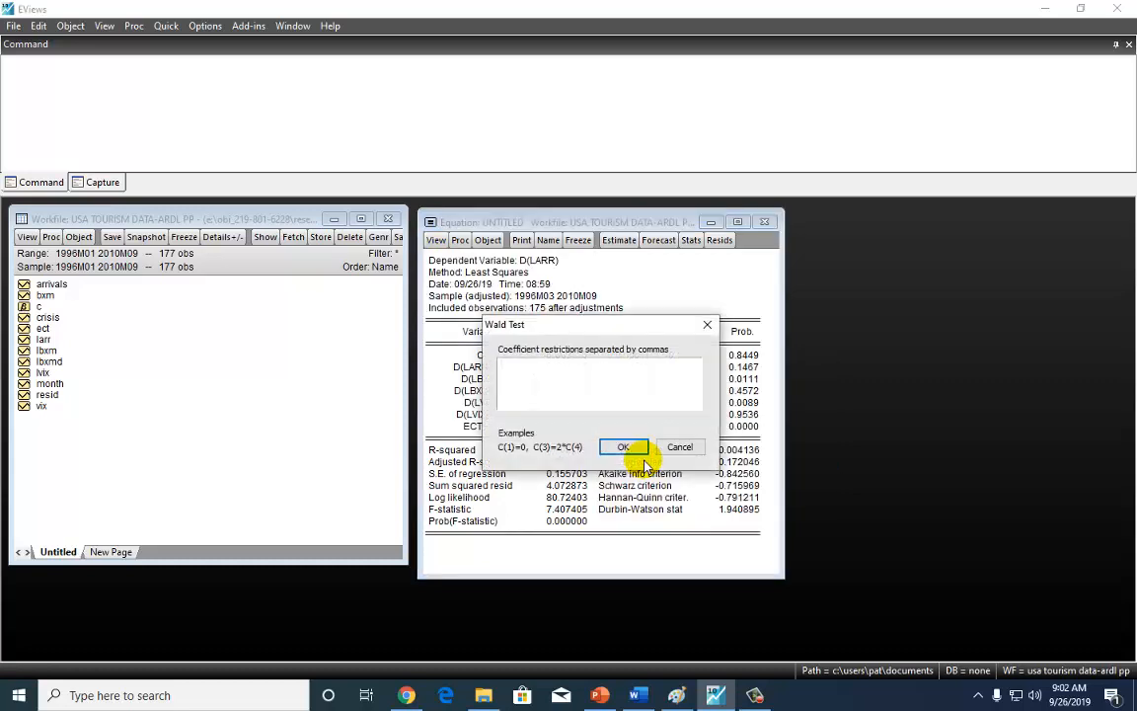
pyautogui.write('c(3)')
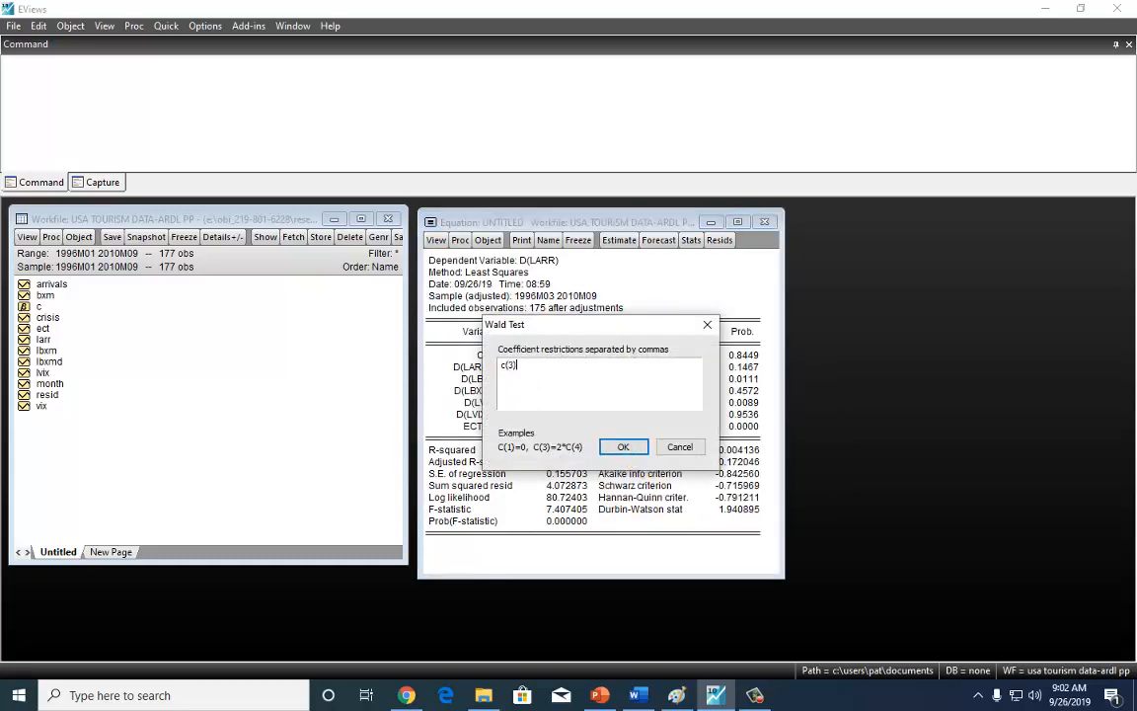
pyautogui.write('=c(4)=')
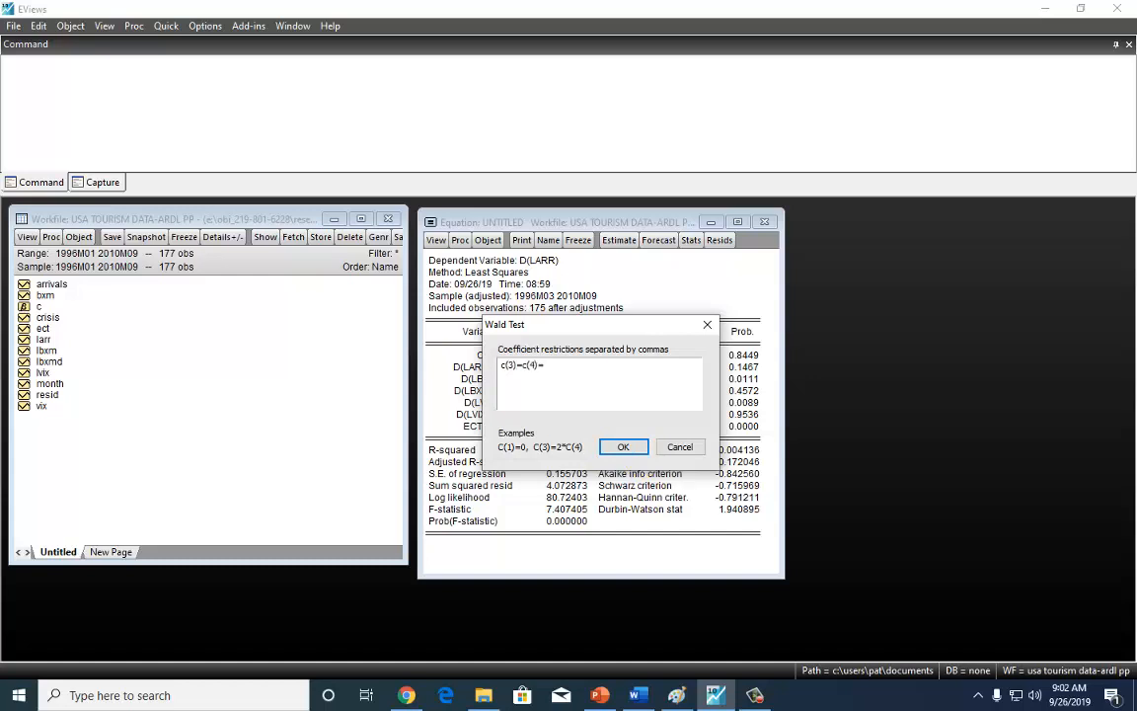
# Step: Complete the restriction c(3)=c(4)=0 and run the Wald test to display F and Chi-square results
pyautogui.write('0')
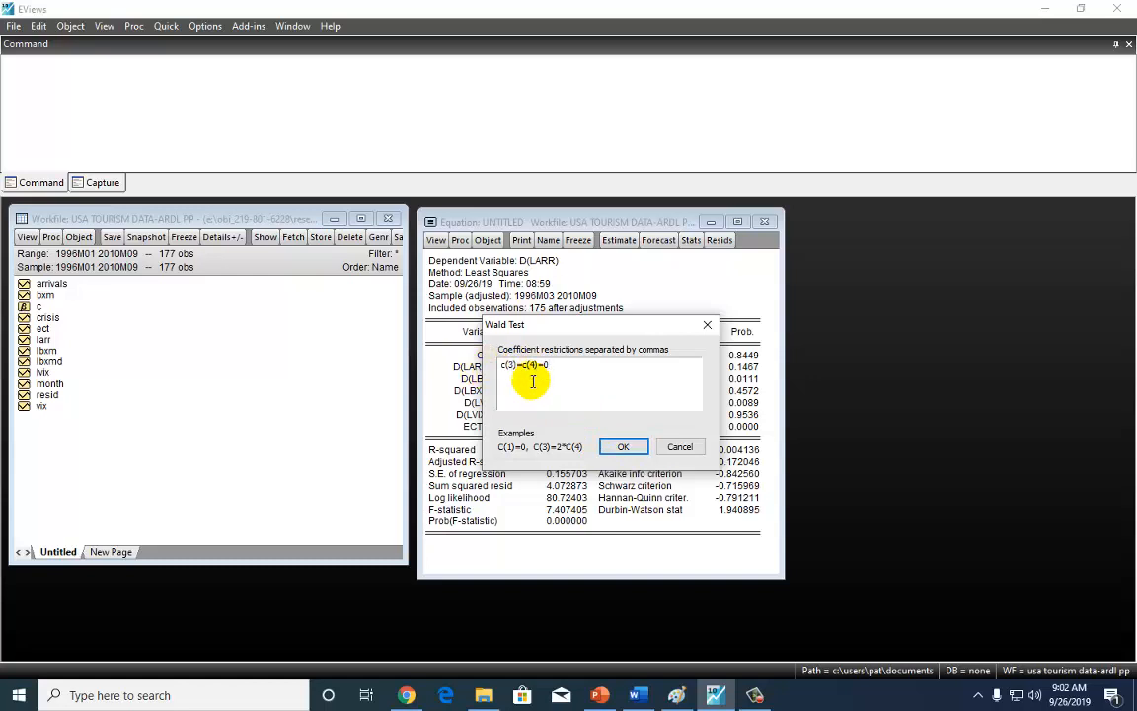
pyautogui.click(624, 446)
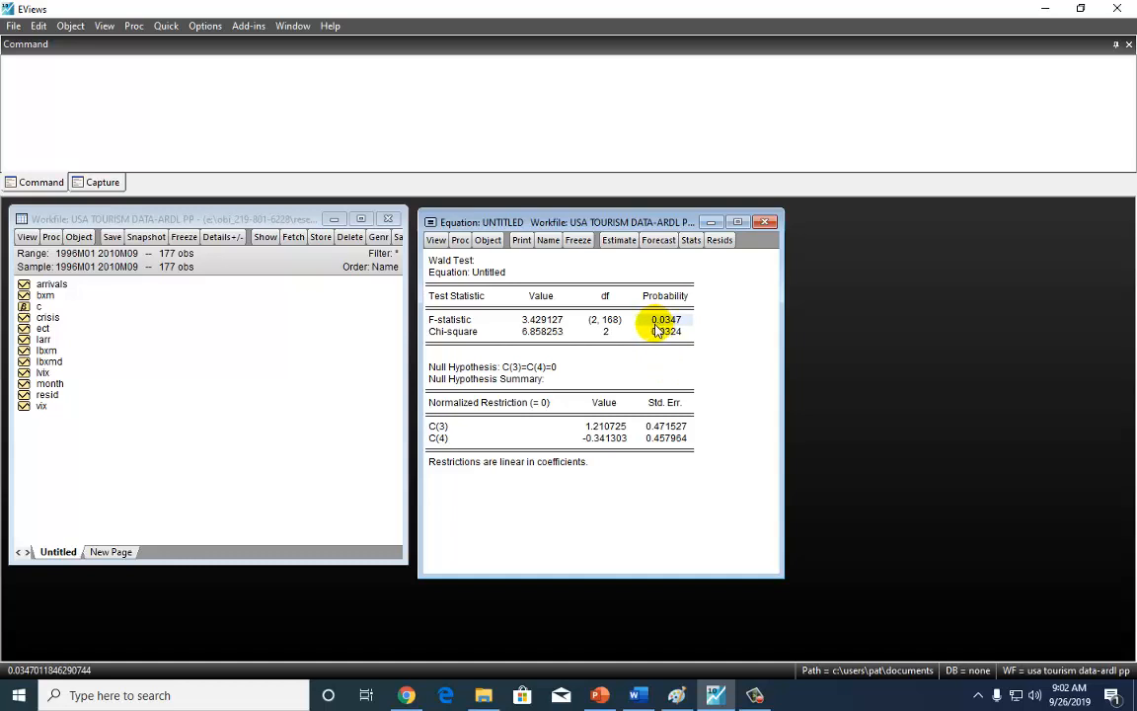
pyautogui.moveTo(473, 261)
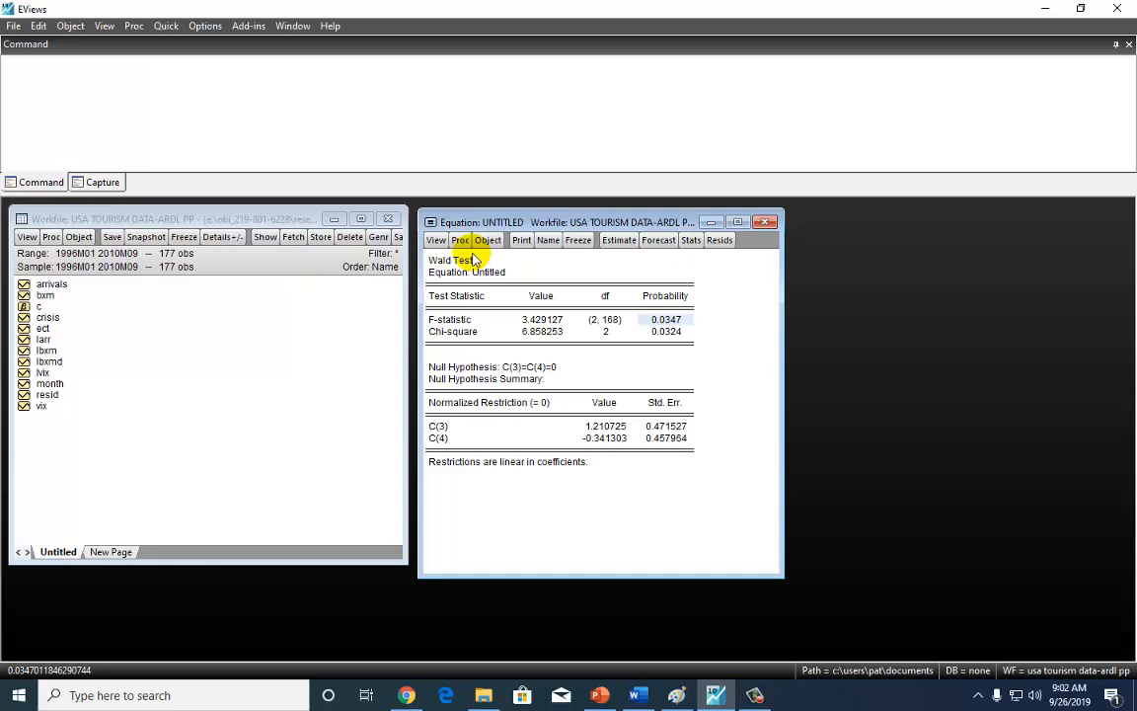
pyautogui.moveTo(474, 304)
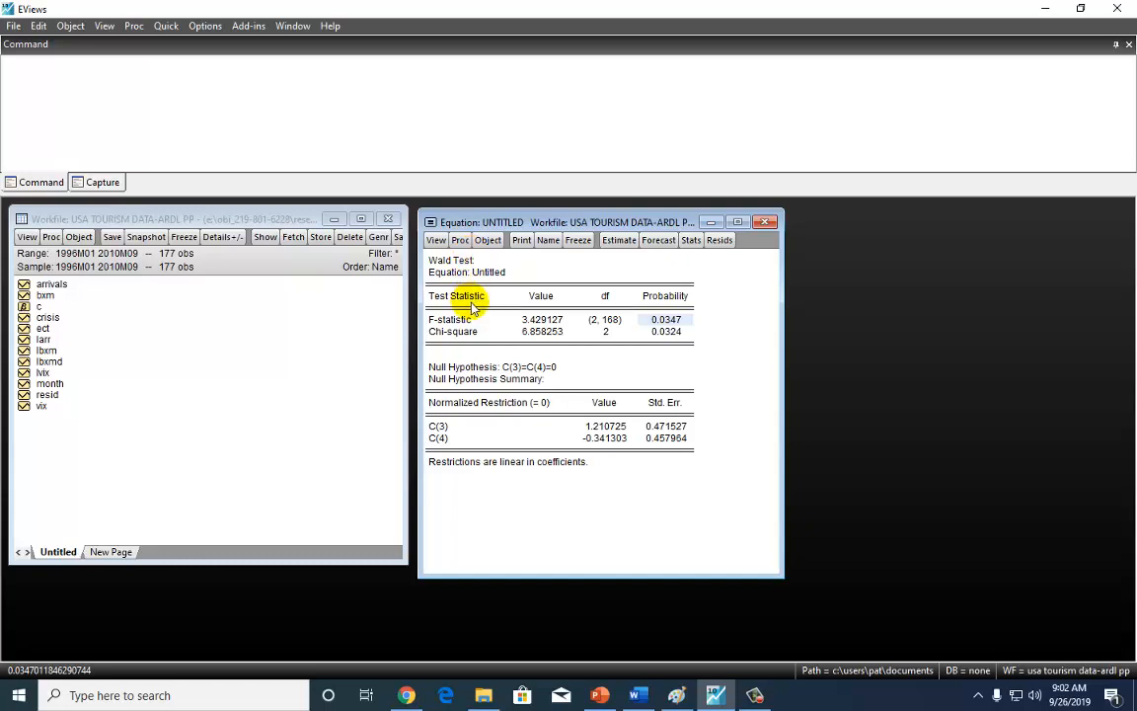
pyautogui.moveTo(491, 300)
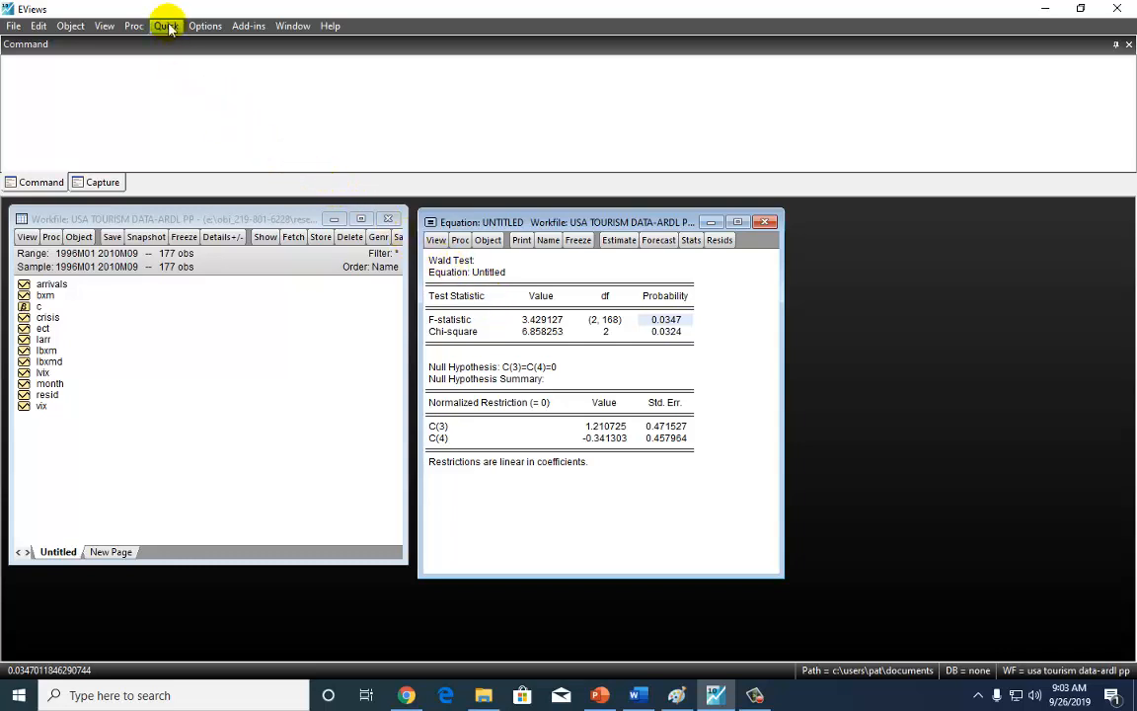
# Step: Switch to the PowerPoint short-run causality slide and select the LBXM model's regressor list
pyautogui.click(166, 26)
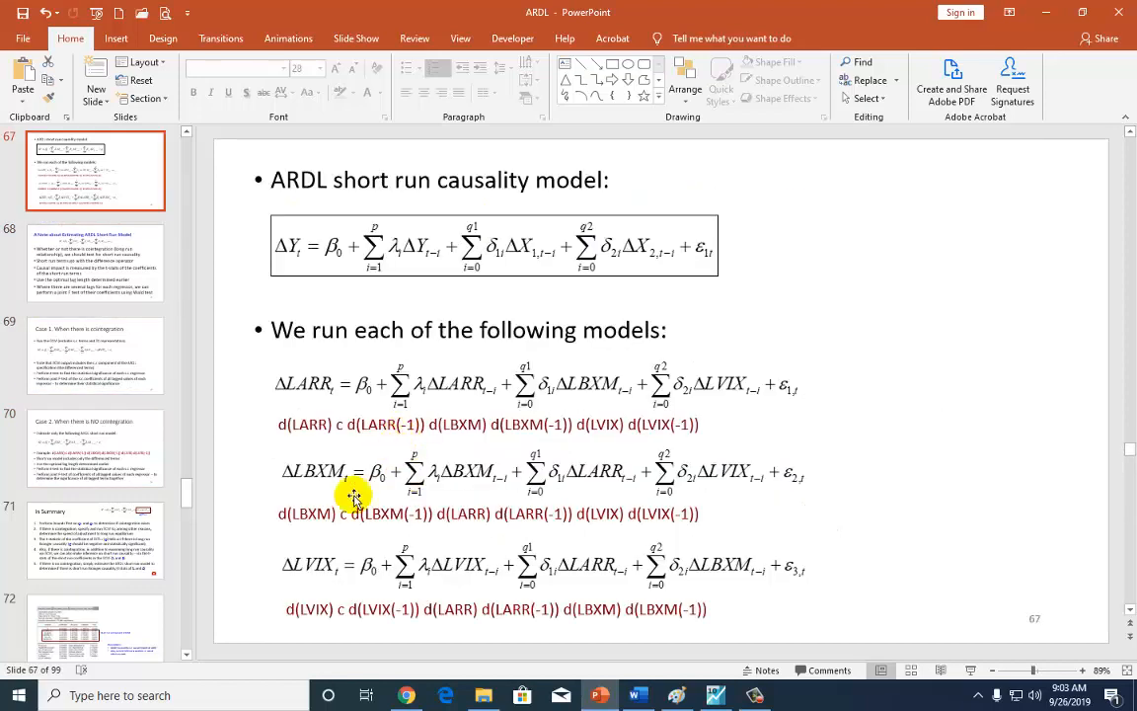
pyautogui.click(351, 493)
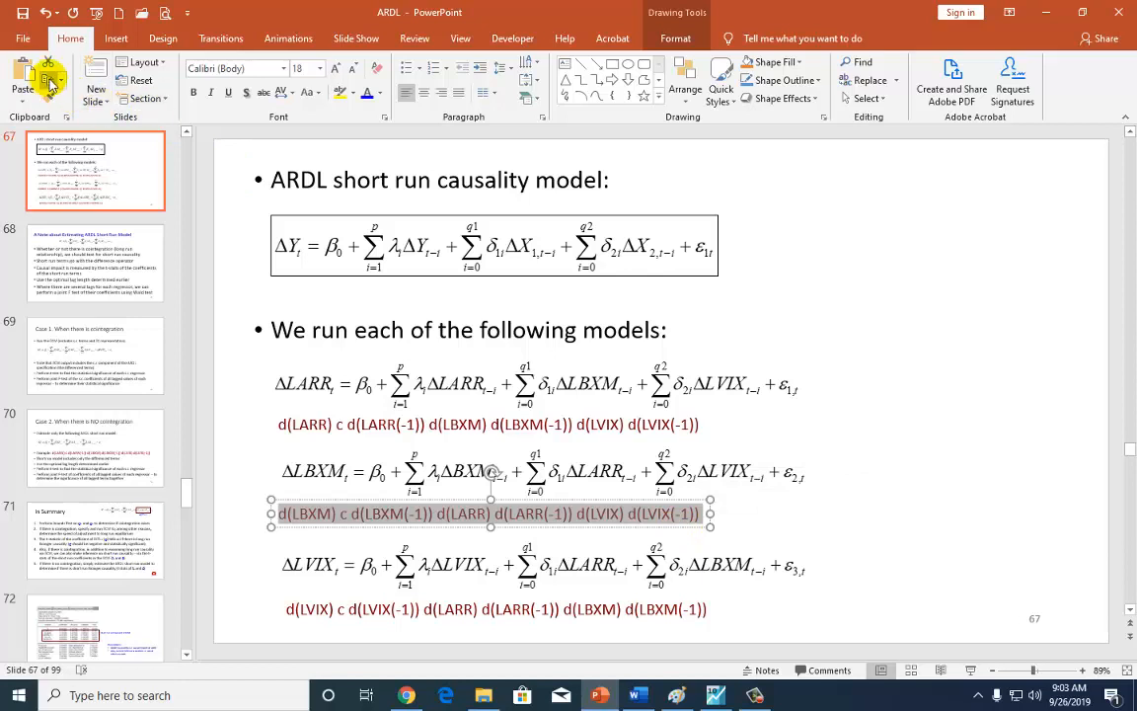
# Step: Estimate d(LBXM) on c, d(LBXM(-1)), d(LARR), d(LARR(-1)), d(LVIX), d(LVIX(-1)) and place the output beside the workfile
pyautogui.click(714, 695)
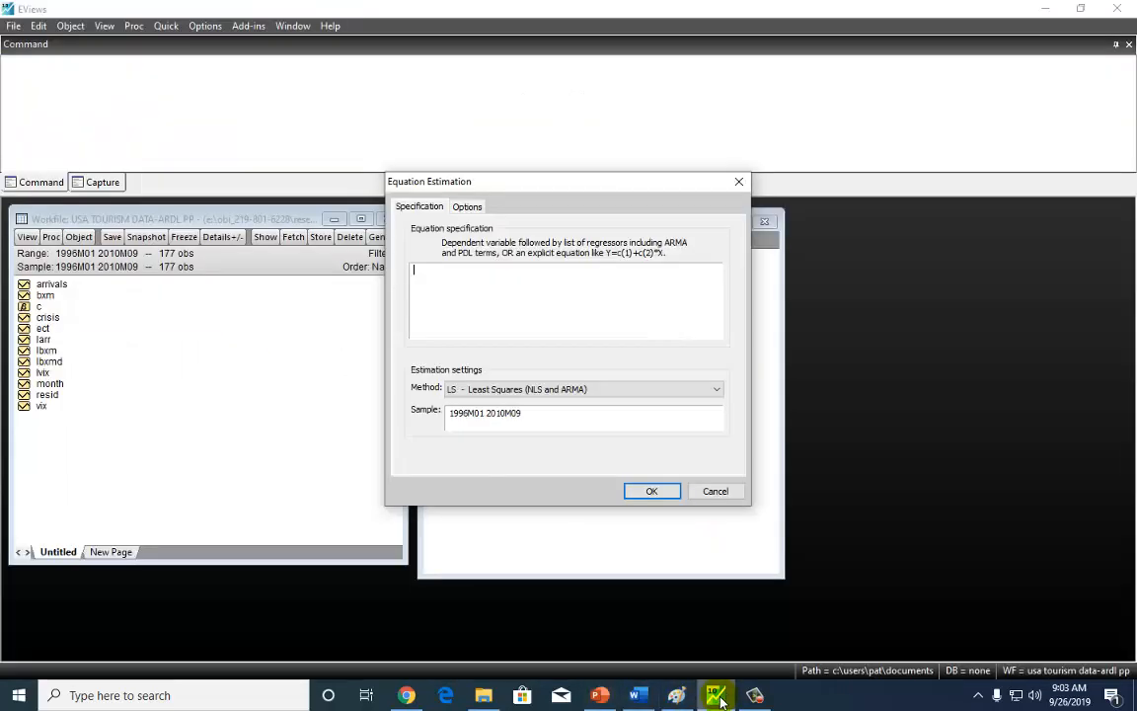
pyautogui.write('d(LBXM) c d(LBXM(-1)) d(LARR) d(LARR(-1)) d(LVIX) d(LVIX(-1))')
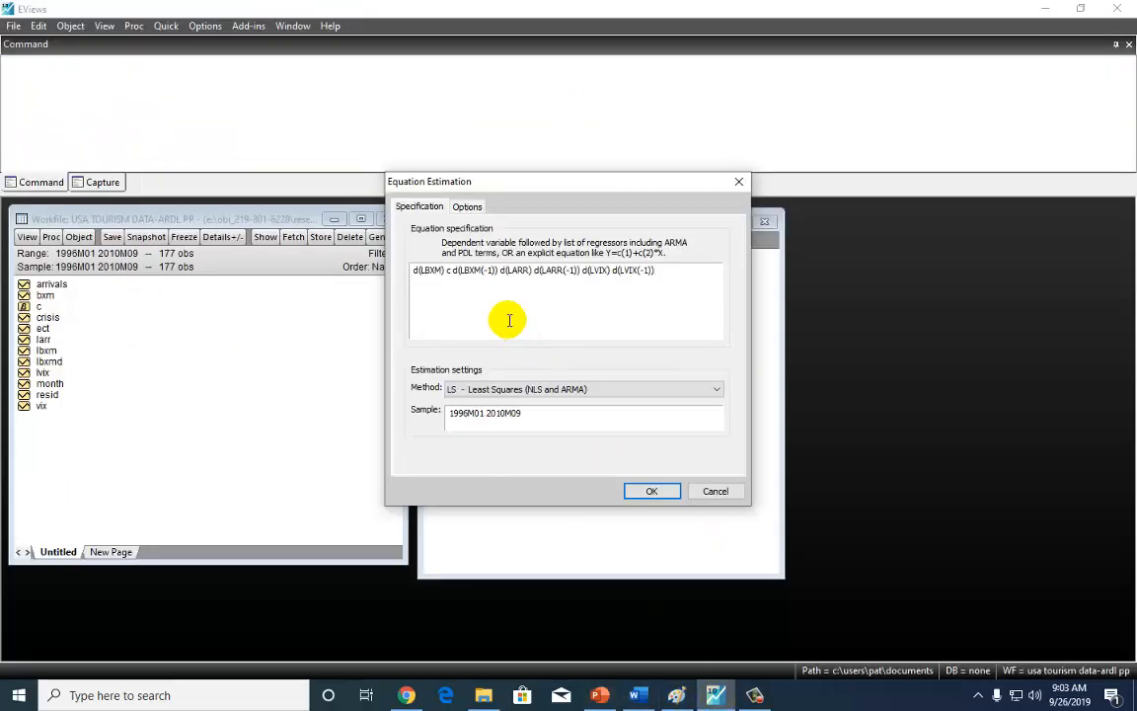
pyautogui.moveTo(529, 383)
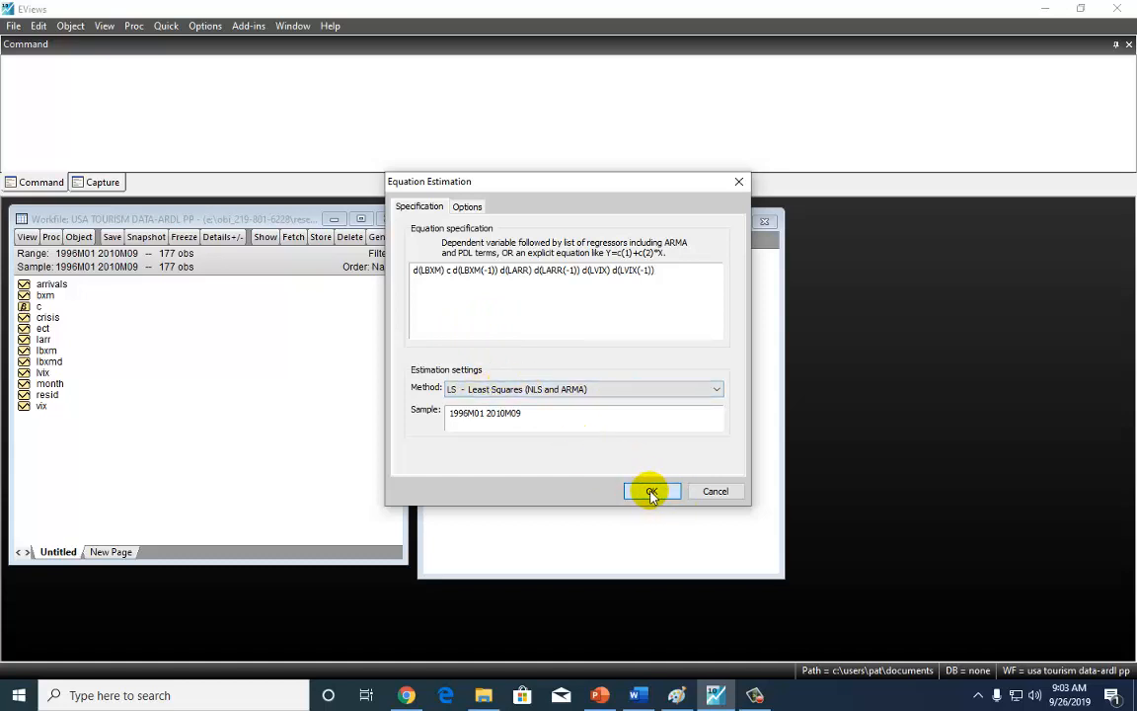
pyautogui.click(649, 489)
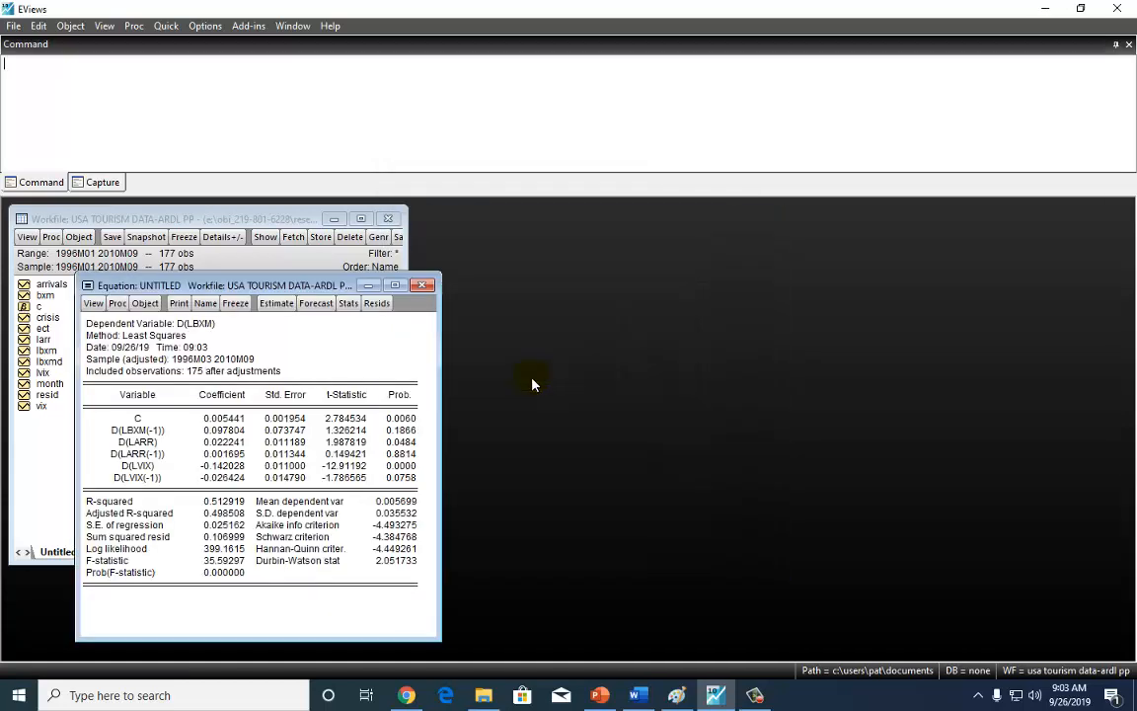
pyautogui.moveTo(253, 284); pyautogui.dragTo(602, 204)
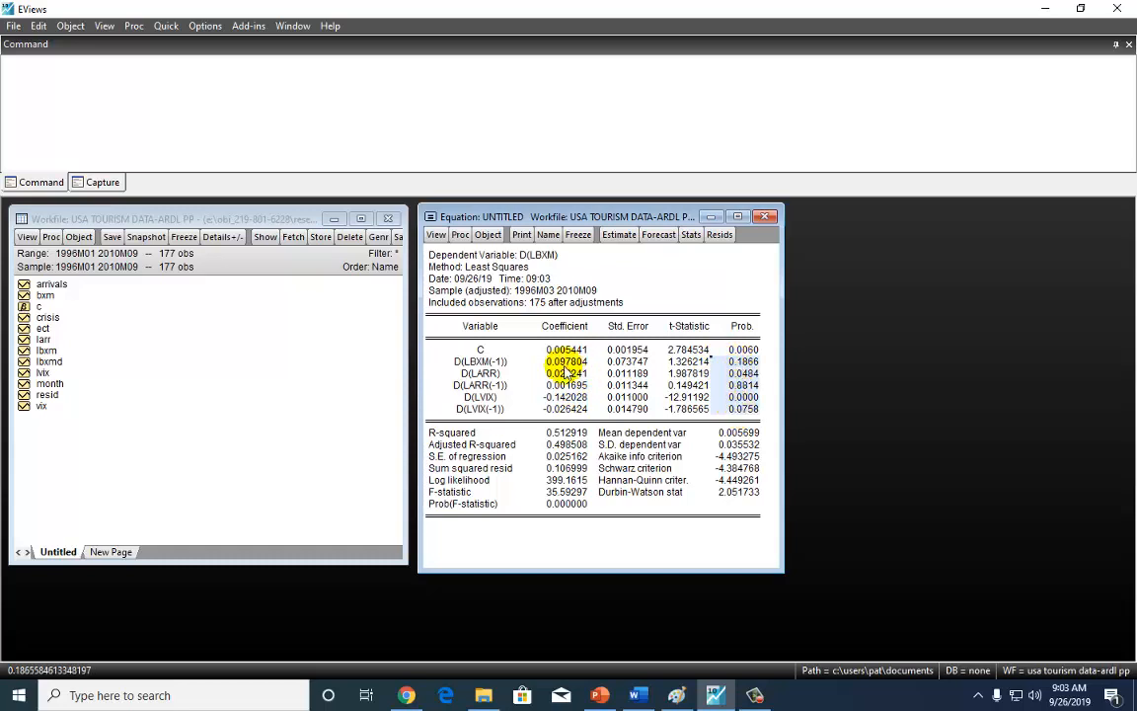
pyautogui.click(565, 409)
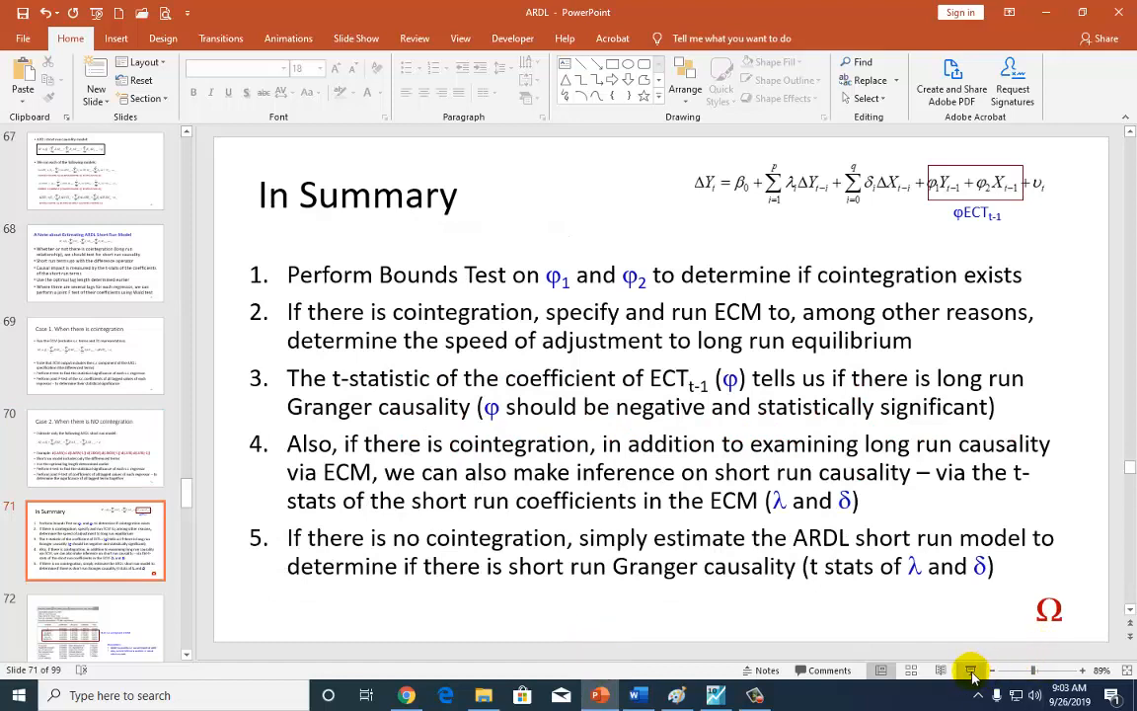
# Step: Present the In Summary slide full screen as a slideshow
pyautogui.click(971, 671)
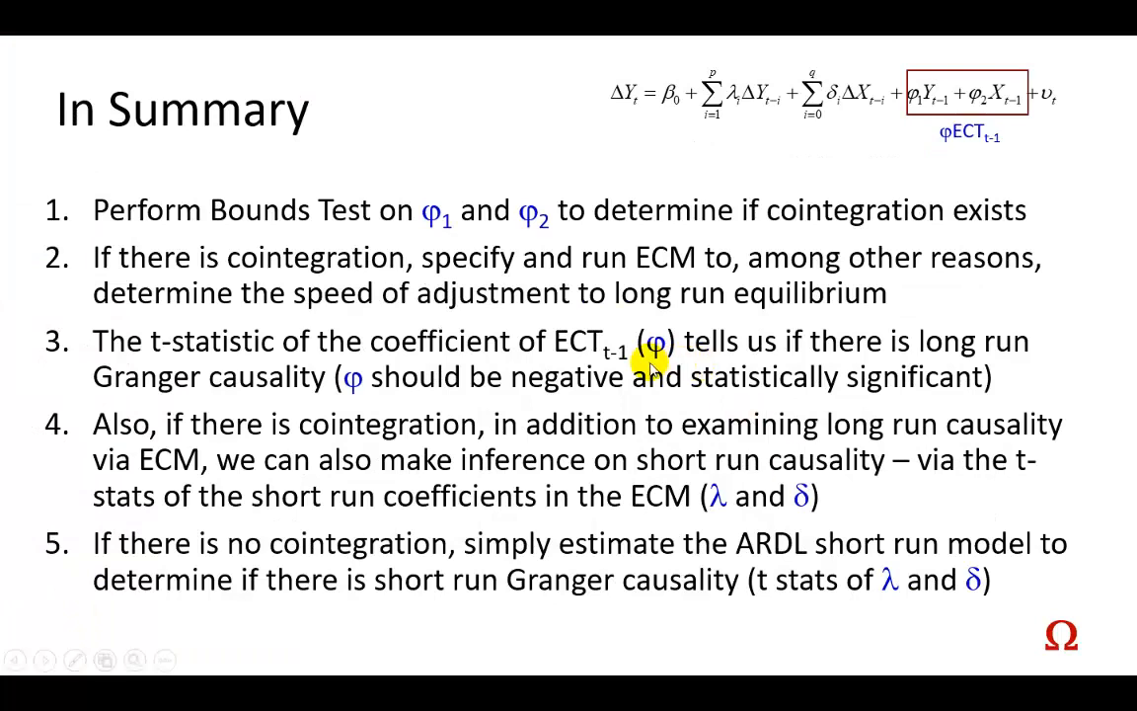
pyautogui.moveTo(498, 227)
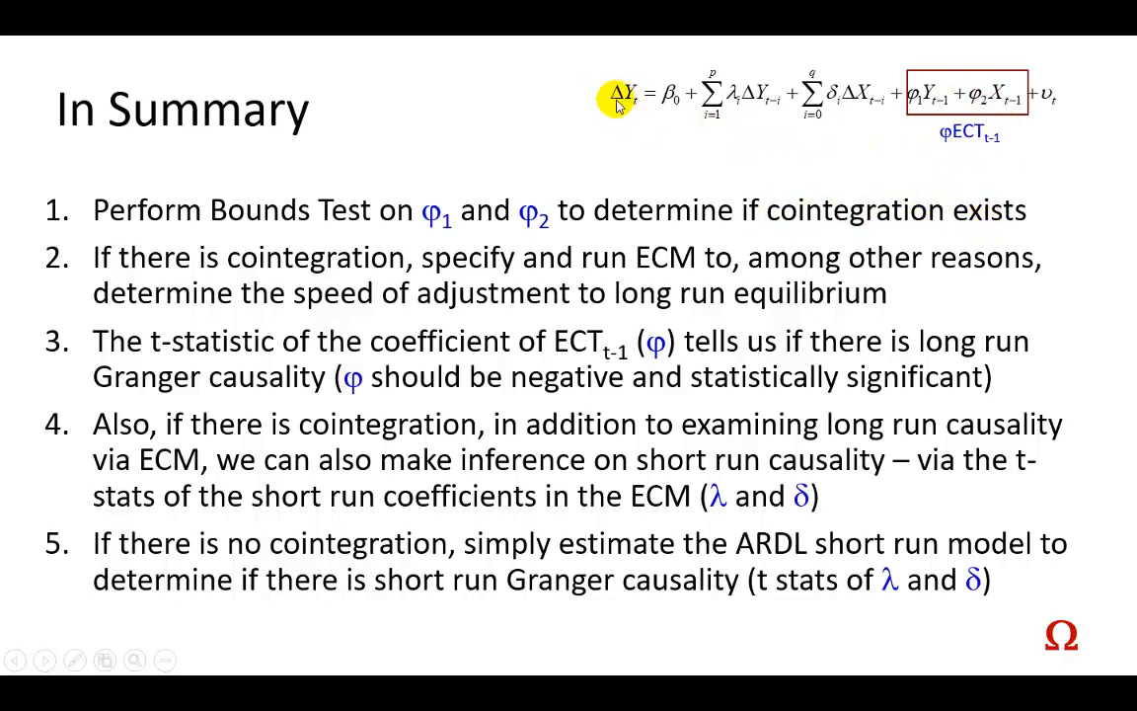
pyautogui.moveTo(346, 256)
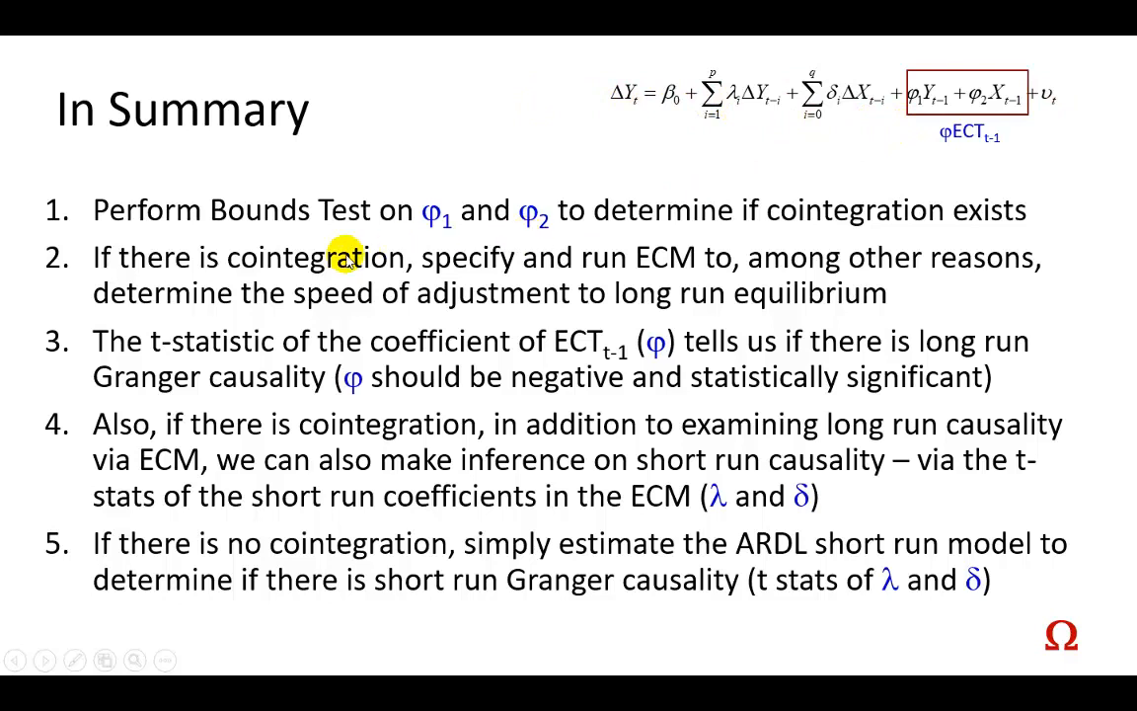
pyautogui.moveTo(734, 267)
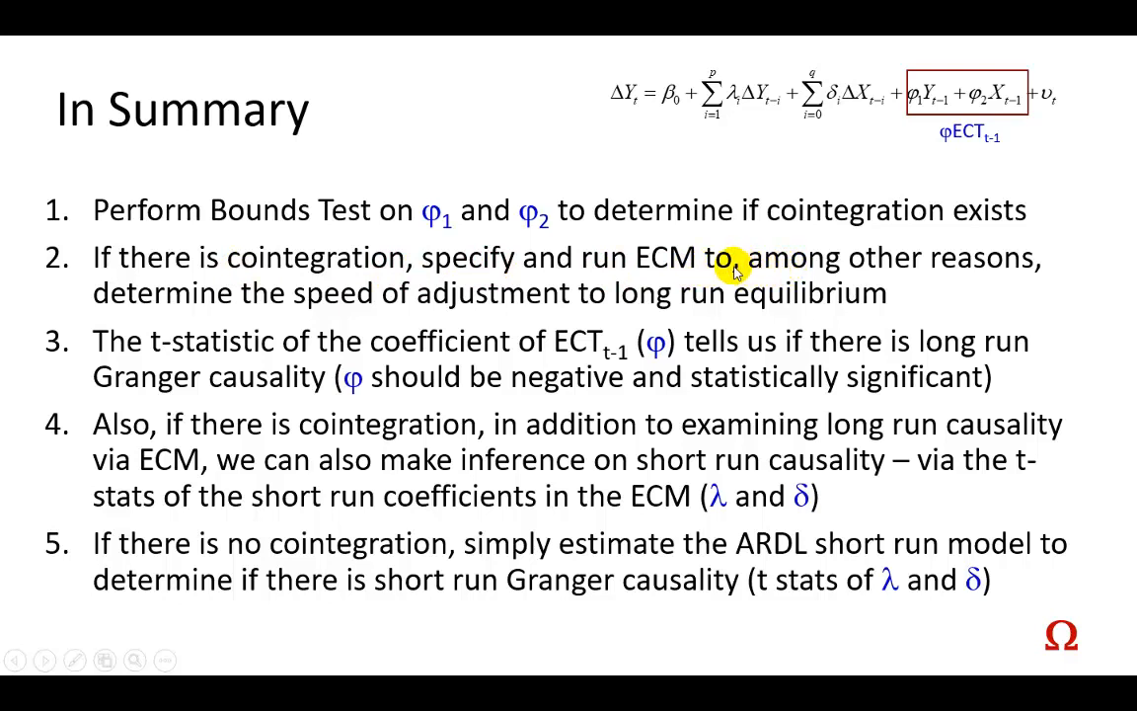
pyautogui.moveTo(523, 304)
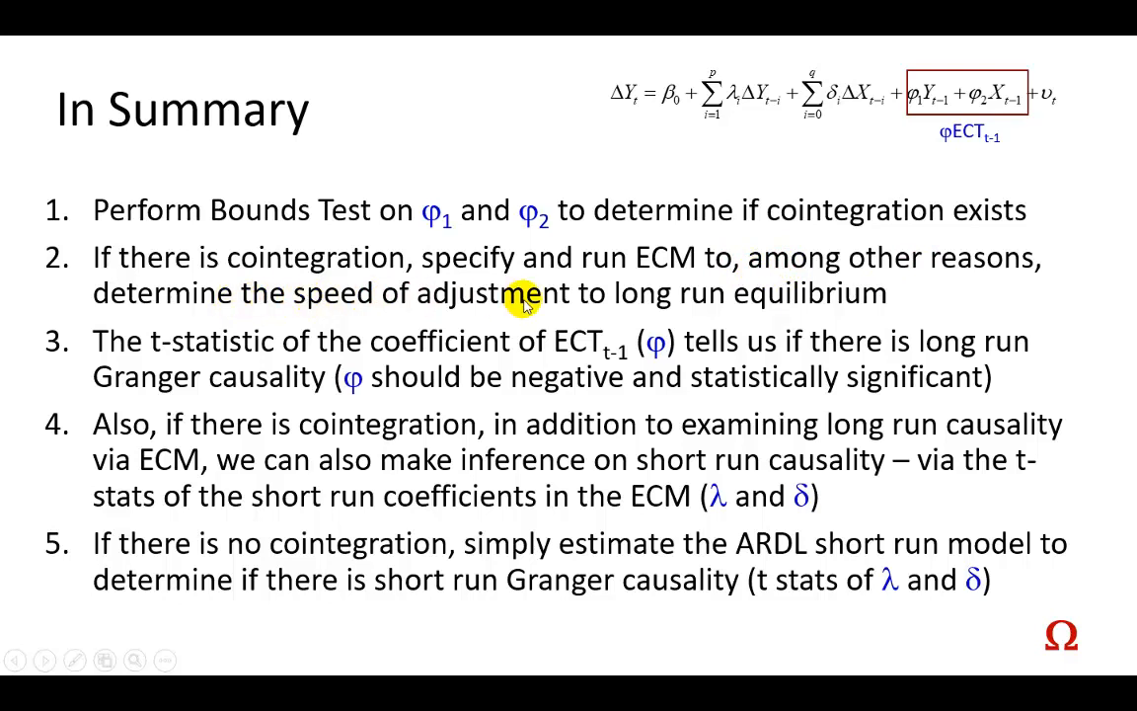
pyautogui.moveTo(939, 154)
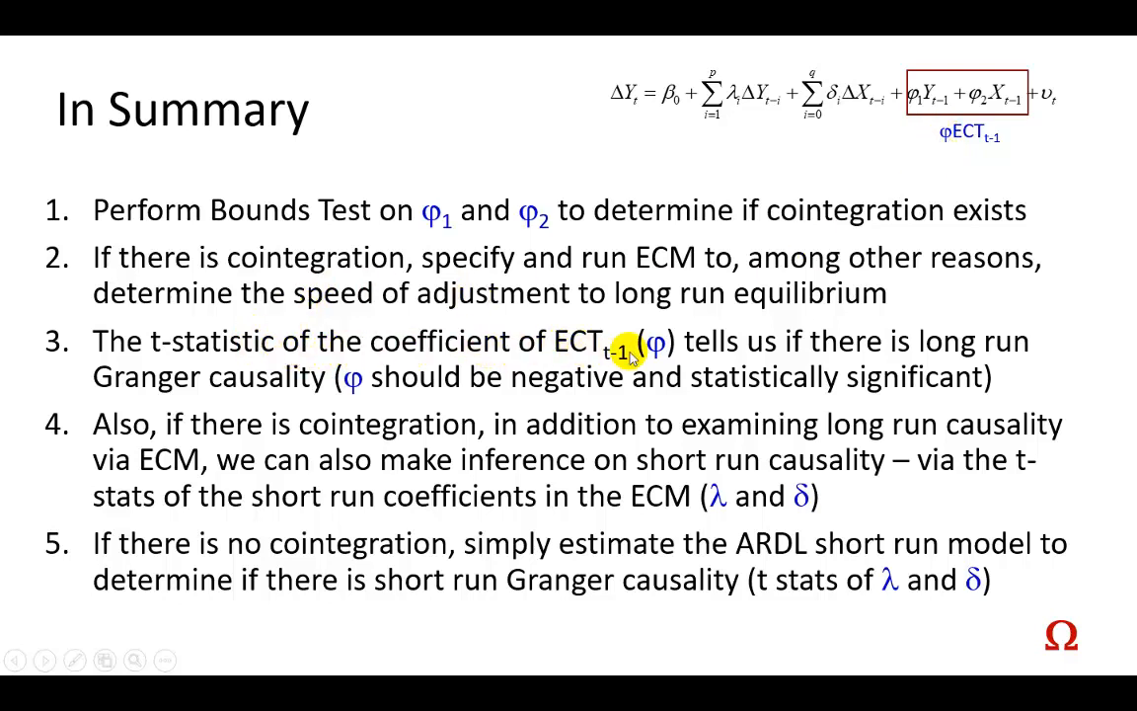
pyautogui.moveTo(729, 385)
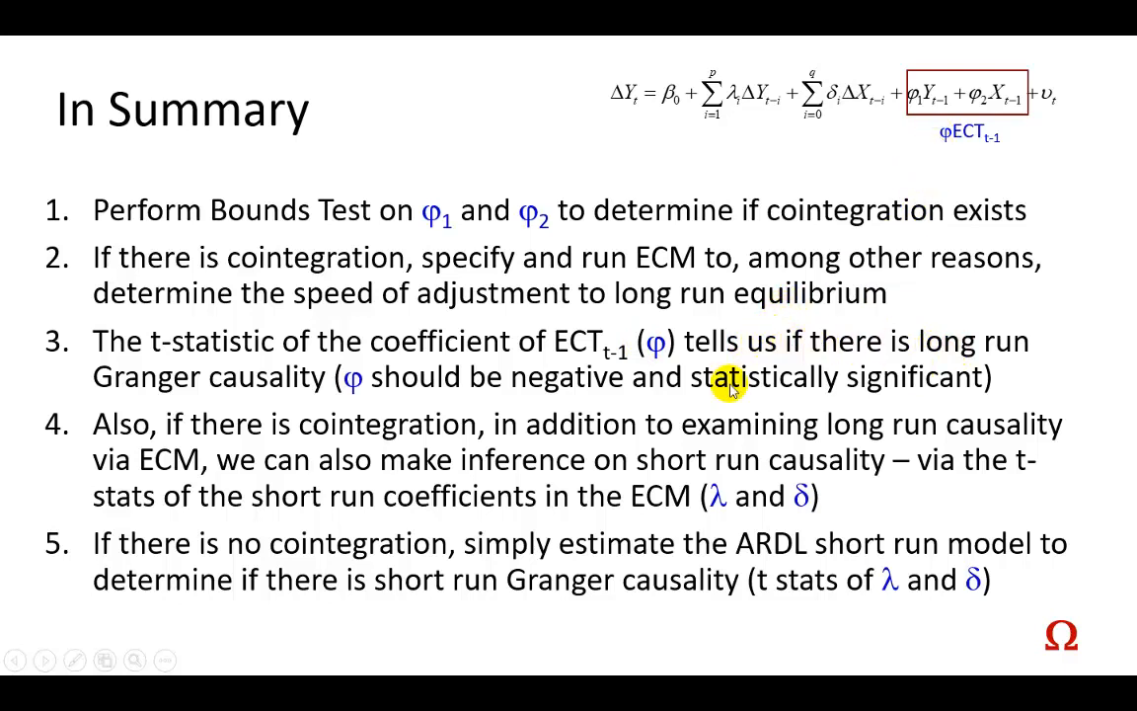
pyautogui.moveTo(292, 391)
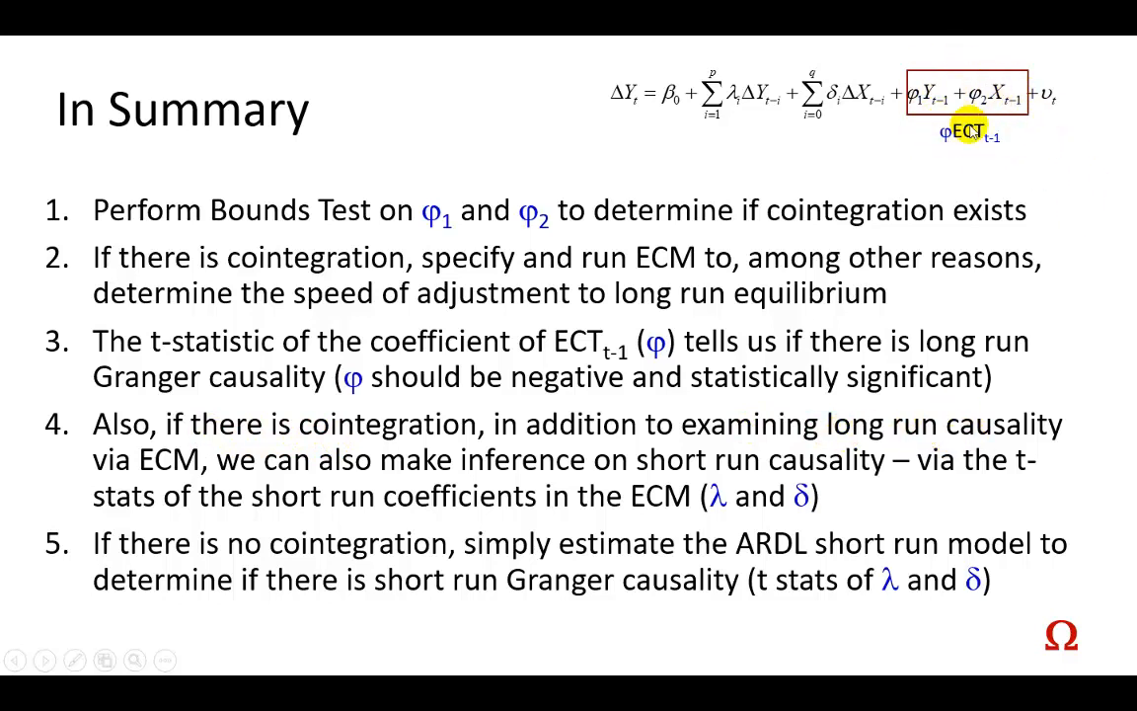
pyautogui.moveTo(722, 470)
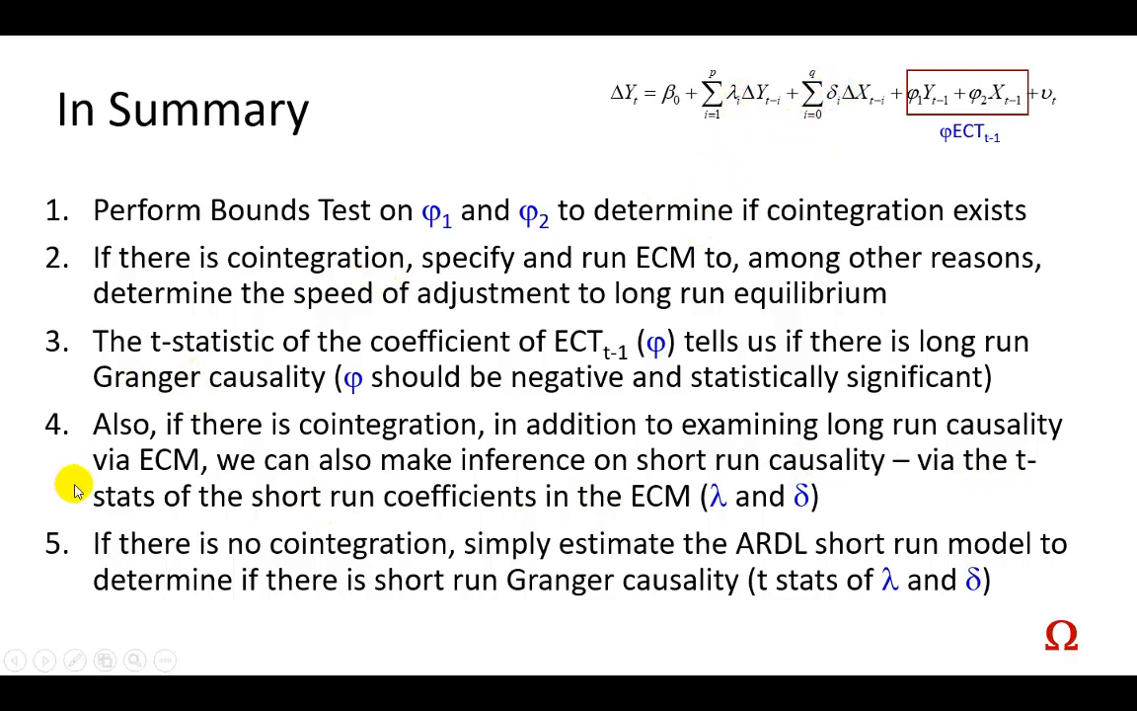
pyautogui.moveTo(568, 557)
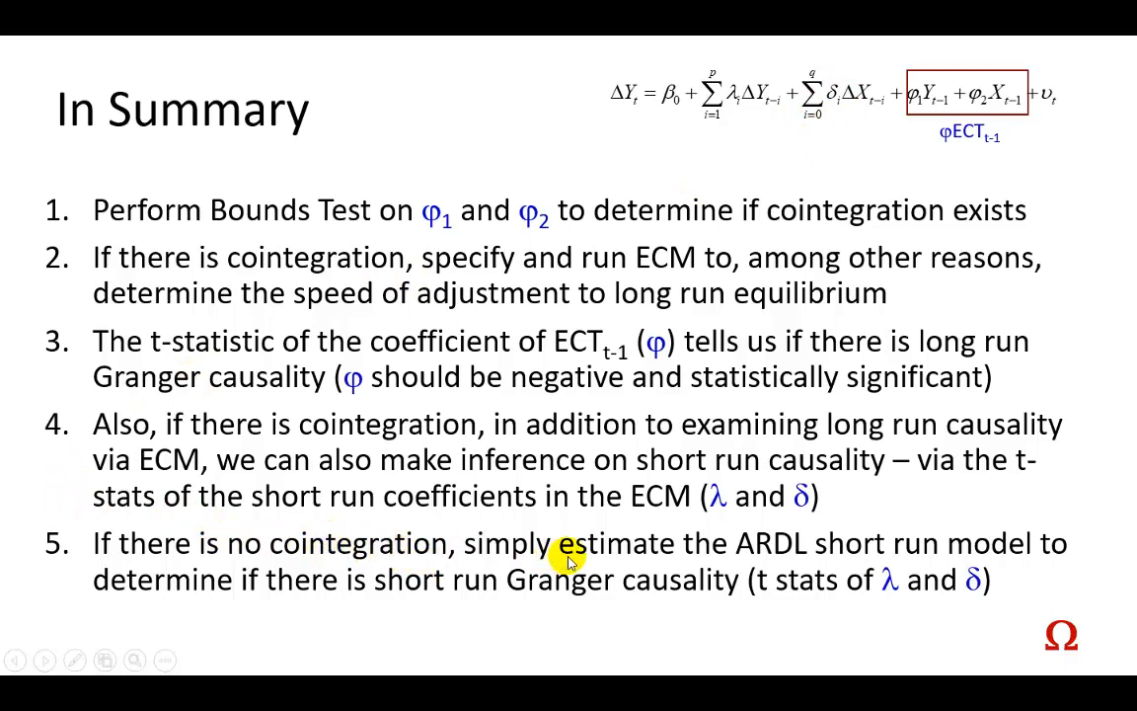
pyautogui.moveTo(675, 102)
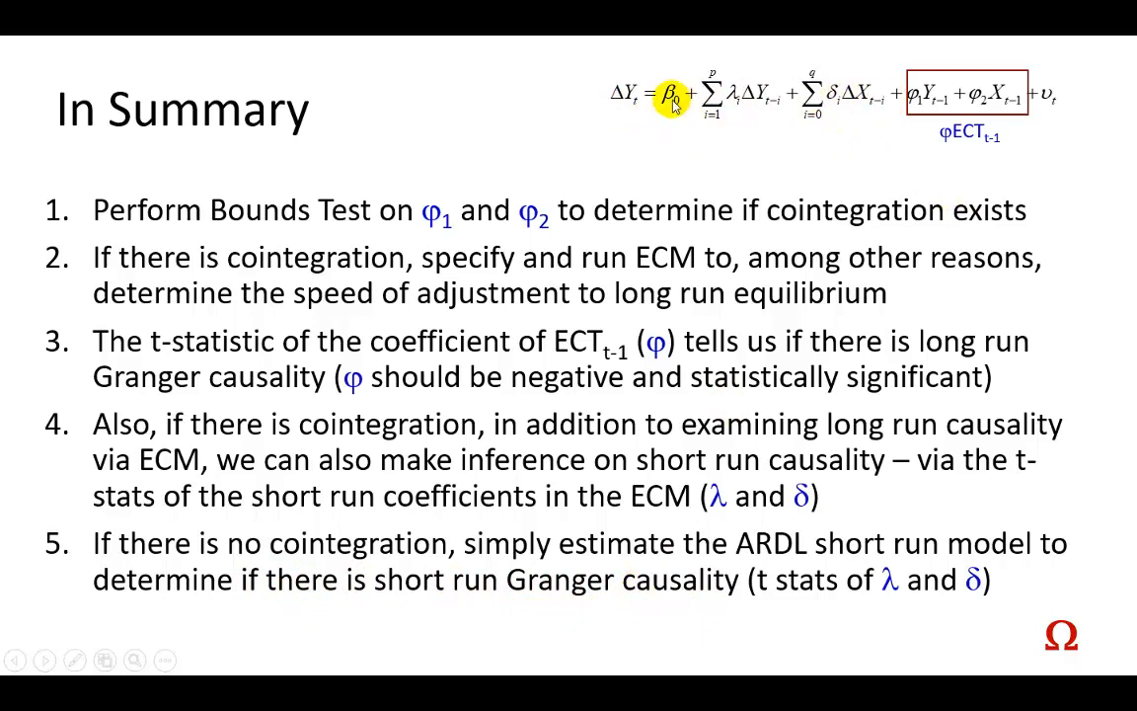
pyautogui.moveTo(999, 146)
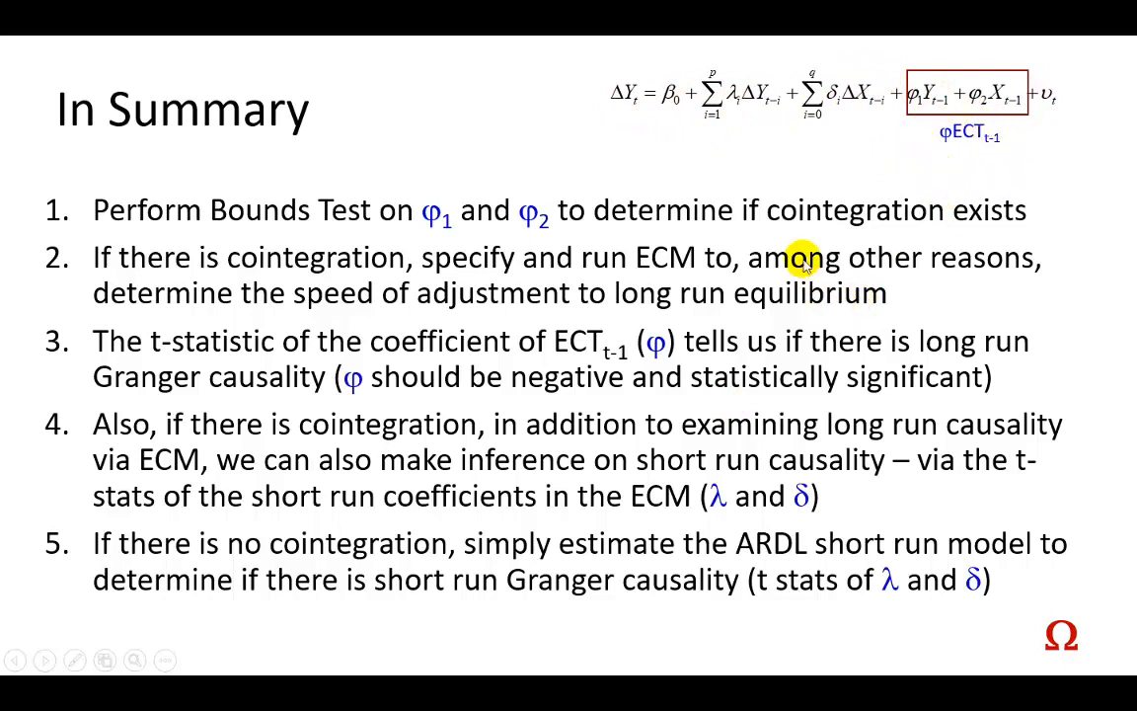
pyautogui.moveTo(833, 154)
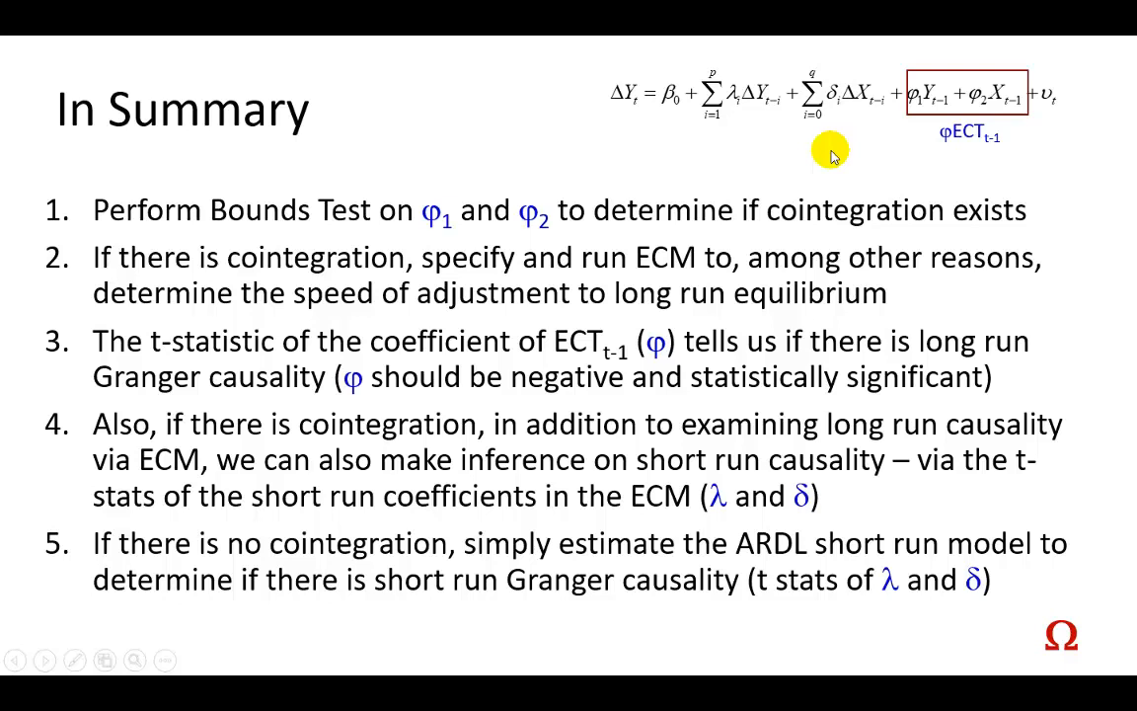